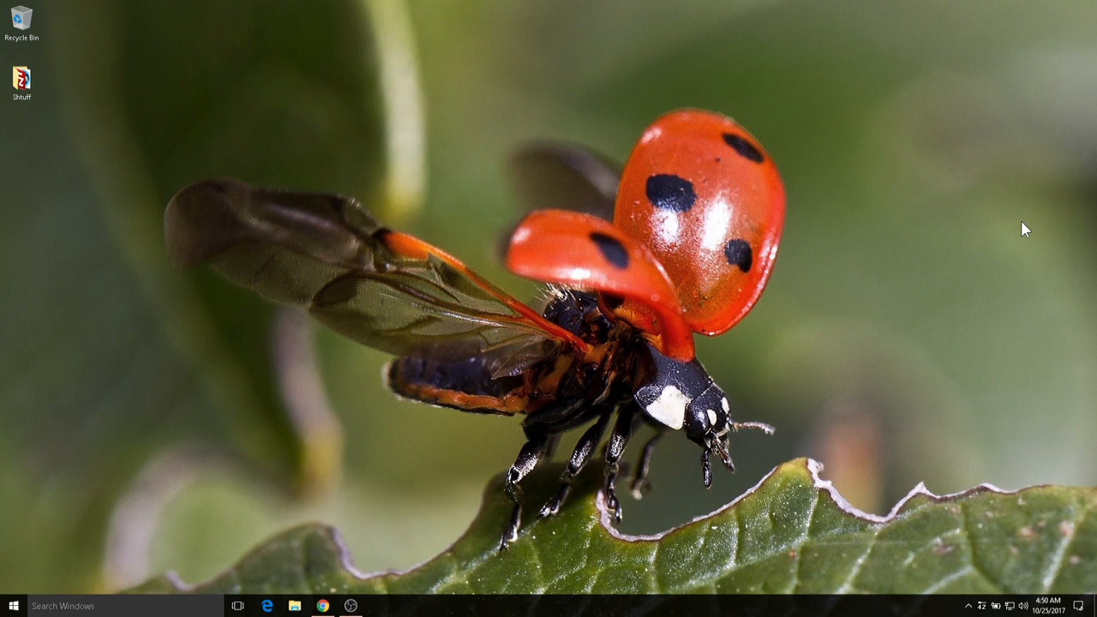
mouse_move(863, 290)
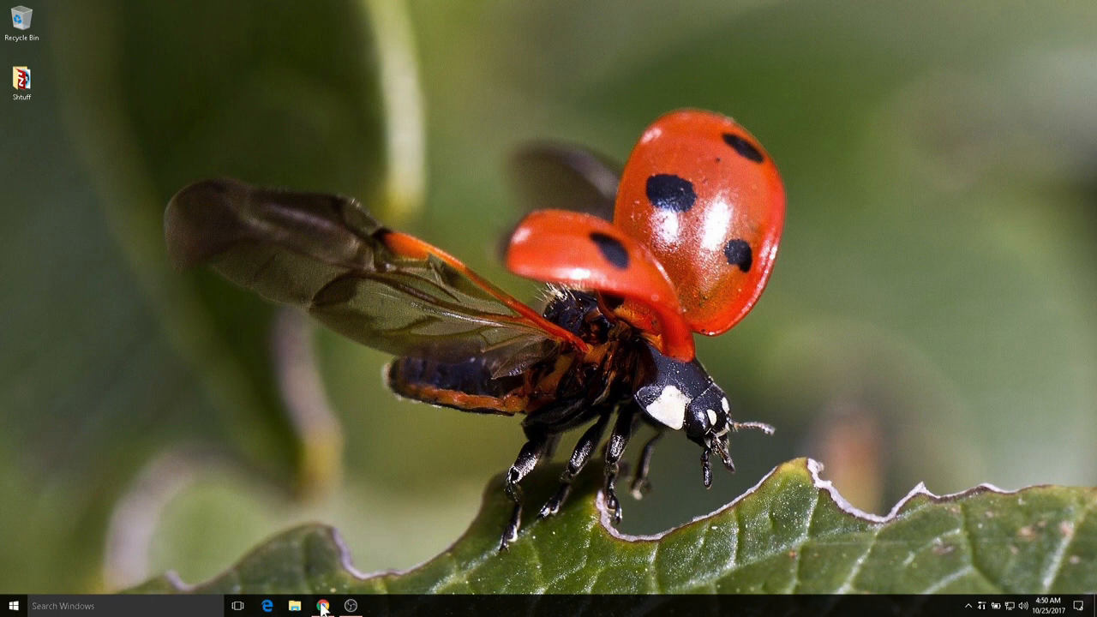
- Bring the Streamlabs dashboard forward in Chrome and expand the Widgets list in the sidebar
click(323, 608)
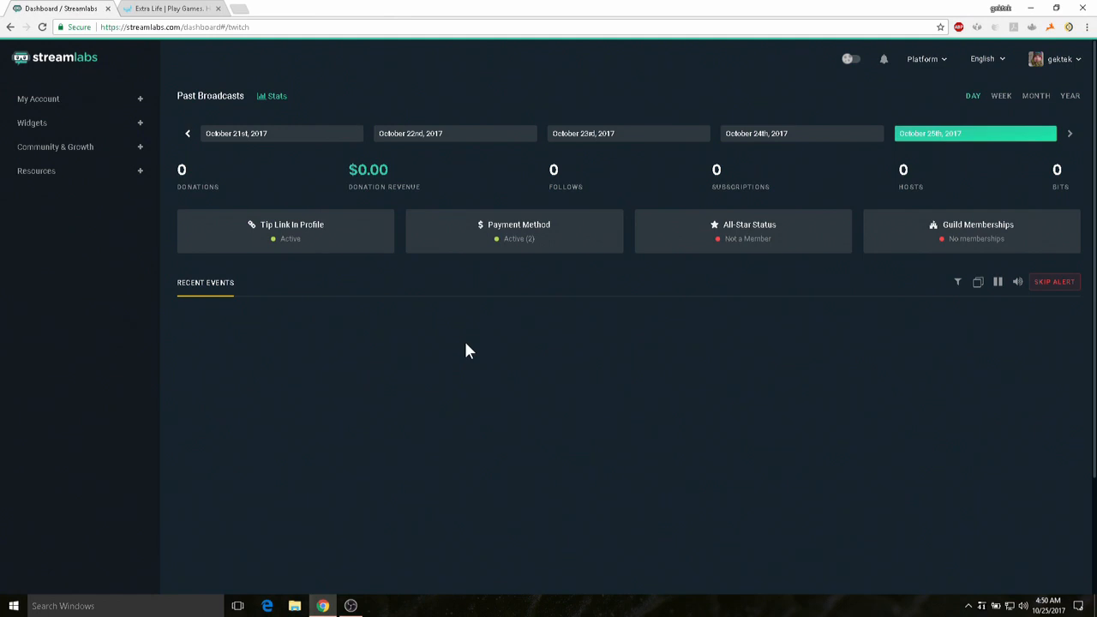
mouse_move(466, 343)
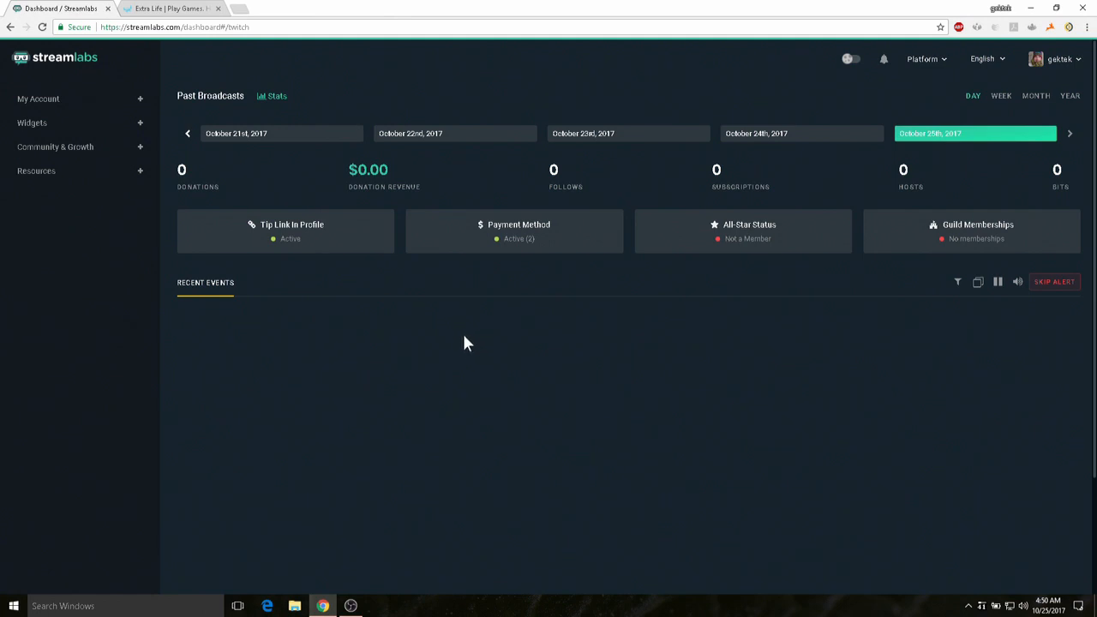
mouse_move(403, 326)
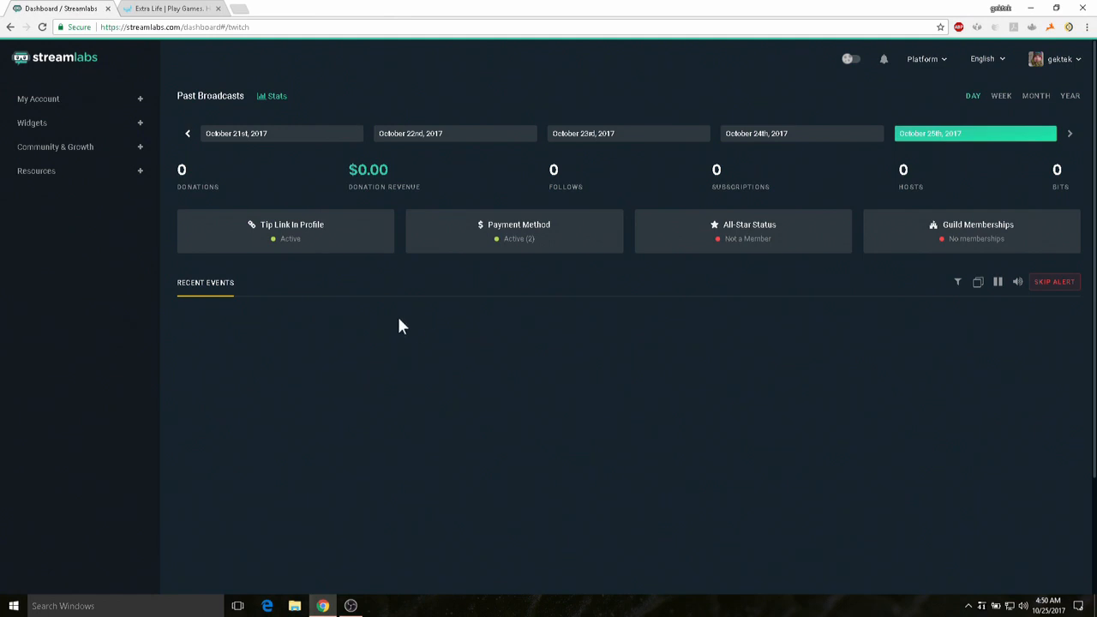
mouse_move(65, 144)
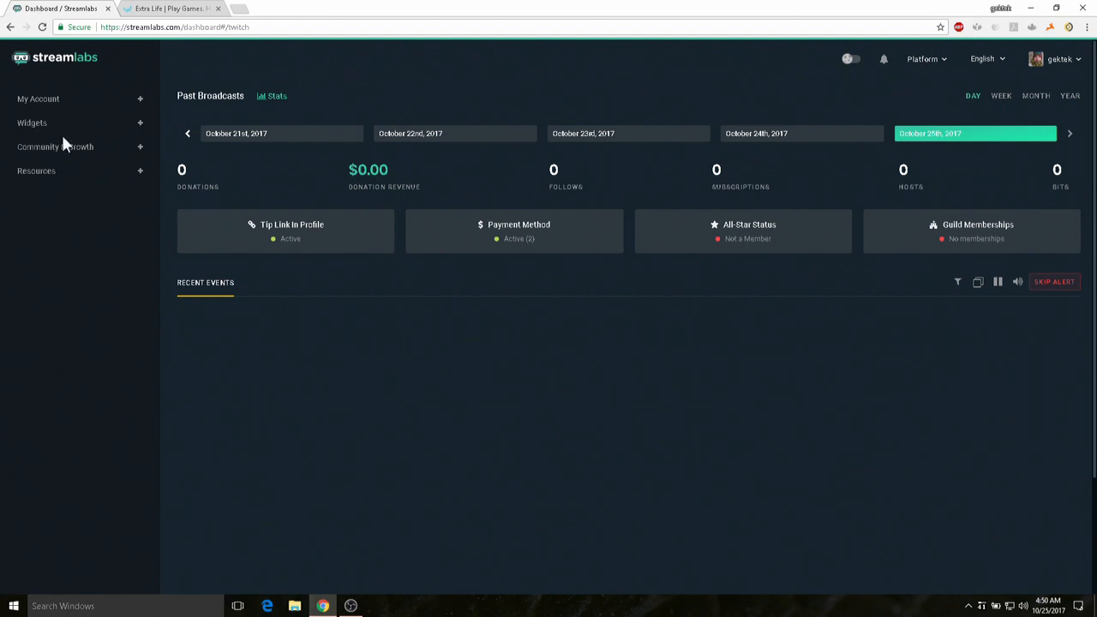
mouse_move(55, 130)
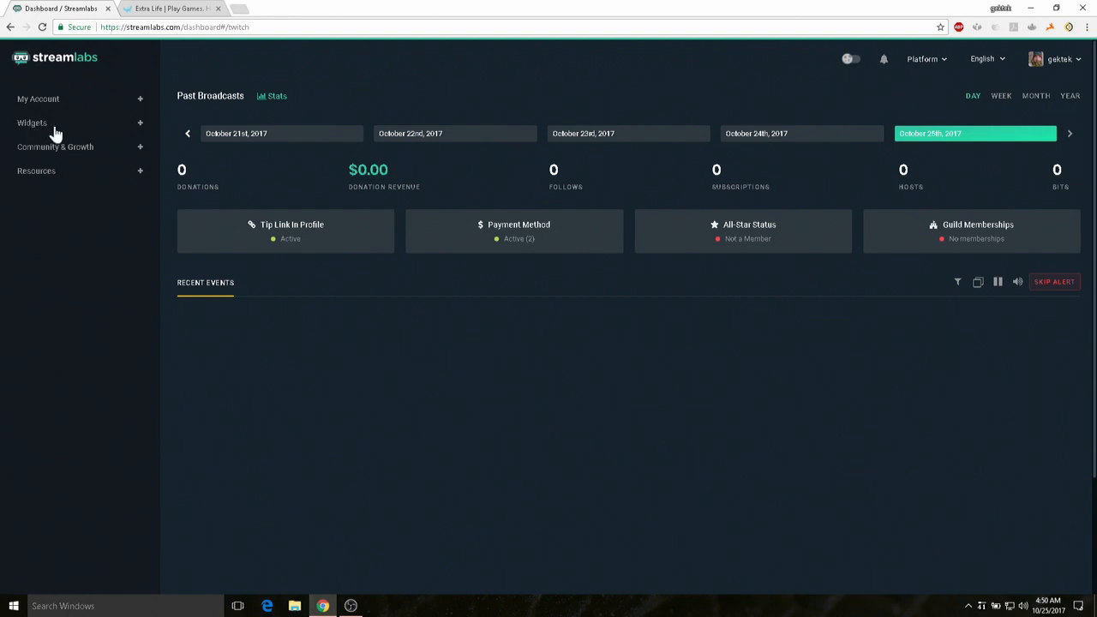
click(31, 123)
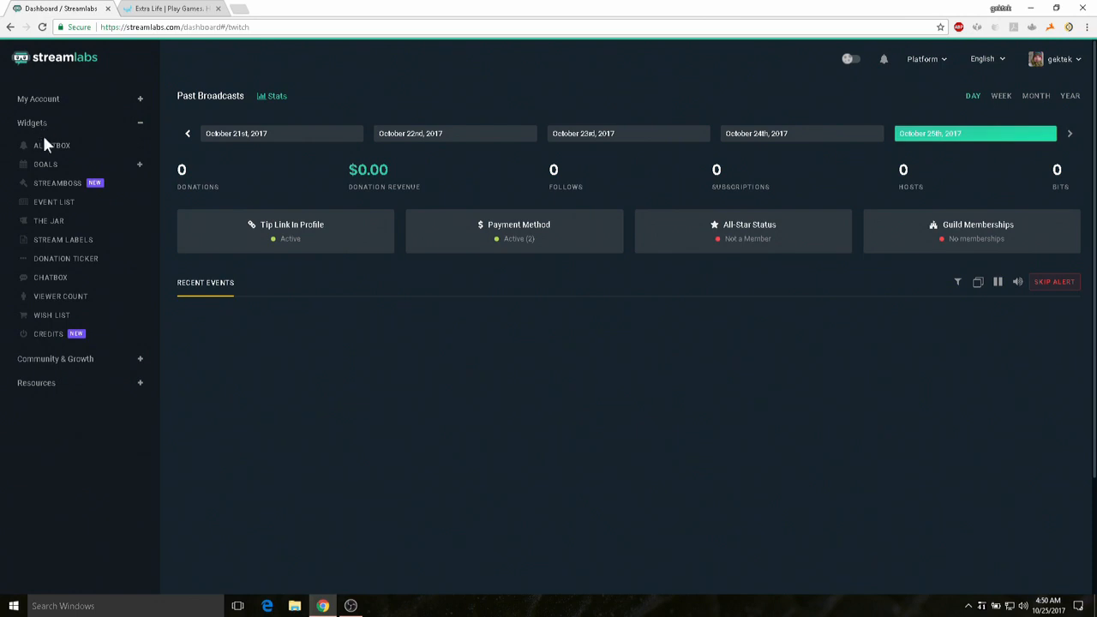
mouse_move(51, 144)
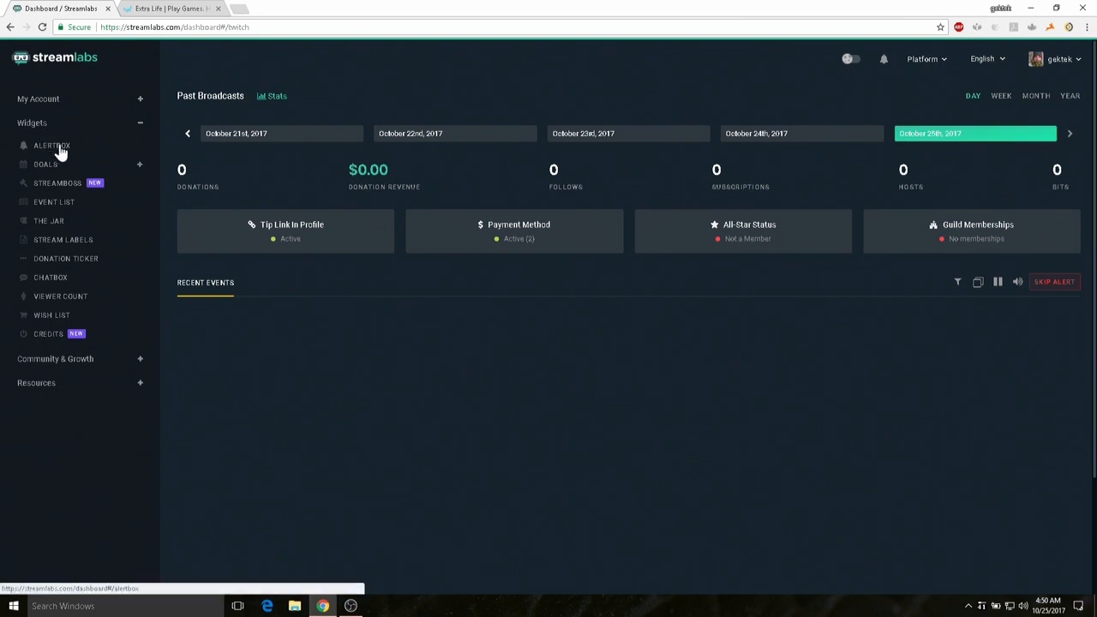
- Open the Alert Box widget and scroll through its General Settings, widget URL and test alerts
click(51, 144)
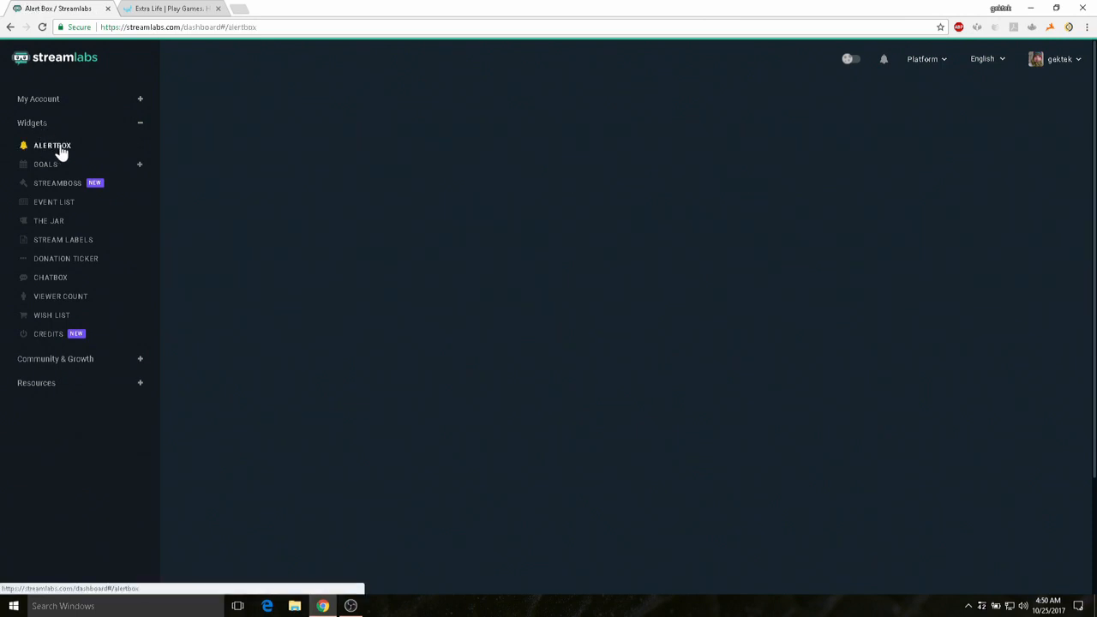
click(51, 145)
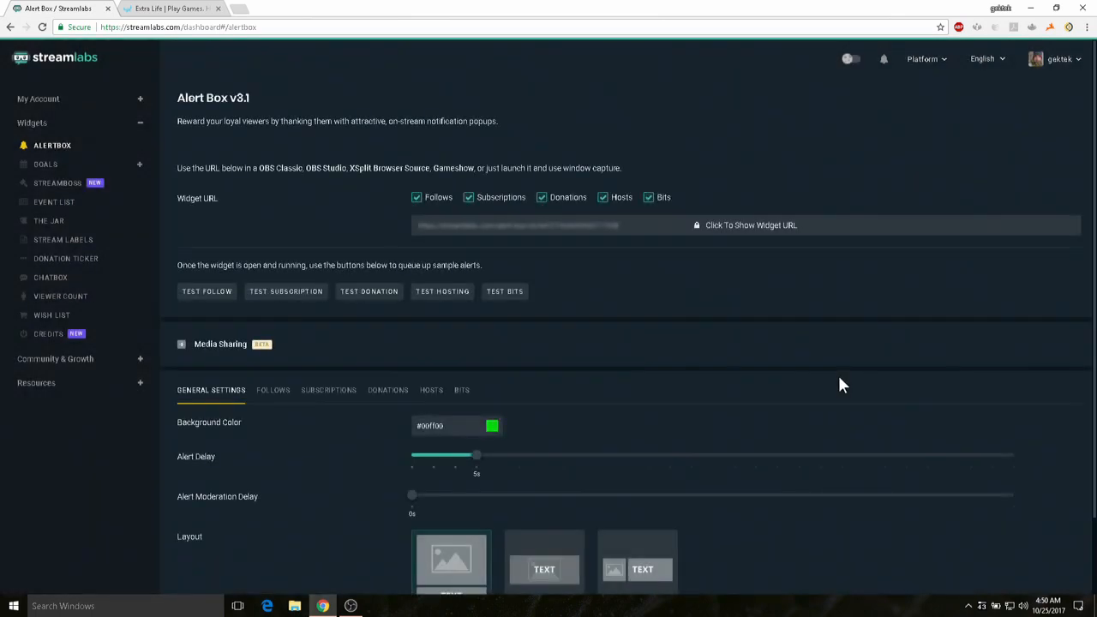
mouse_move(625, 363)
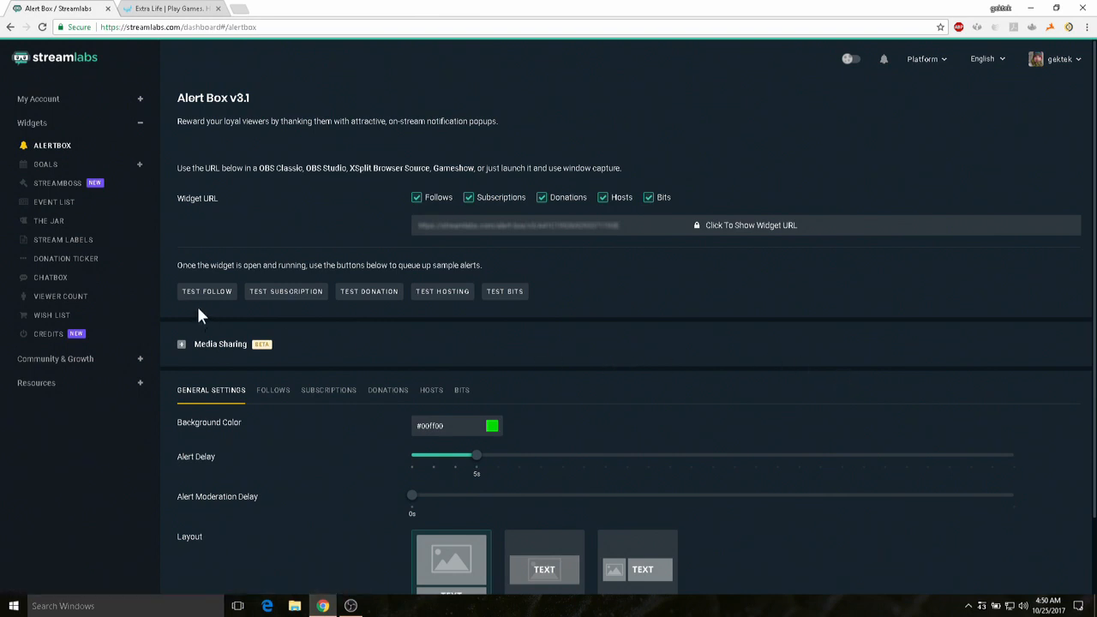
mouse_move(398, 322)
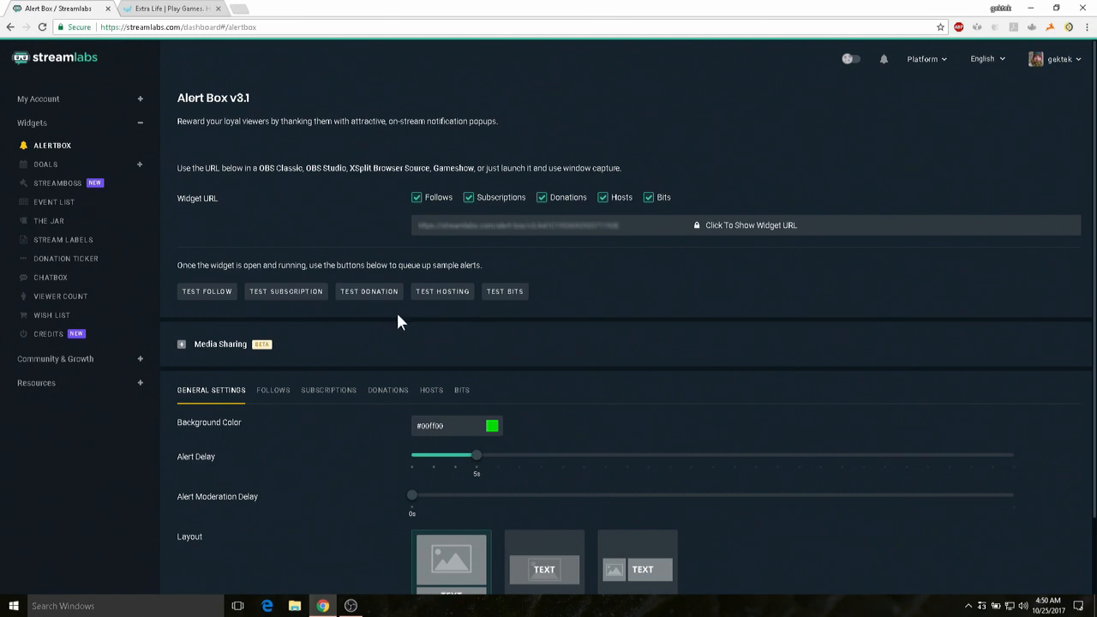
mouse_move(676, 317)
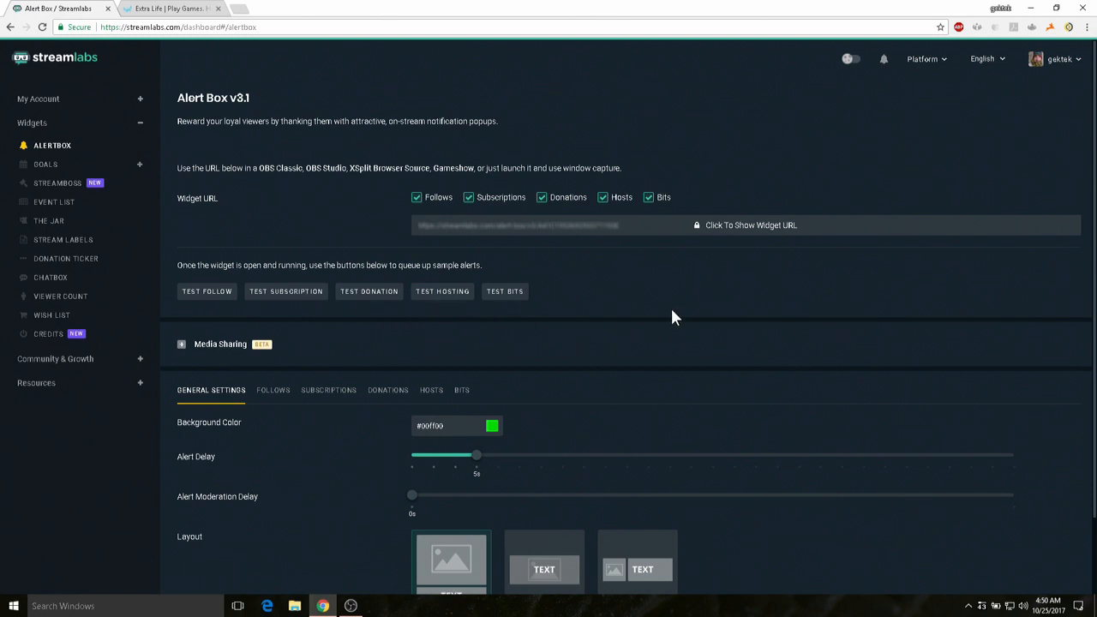
mouse_move(353, 284)
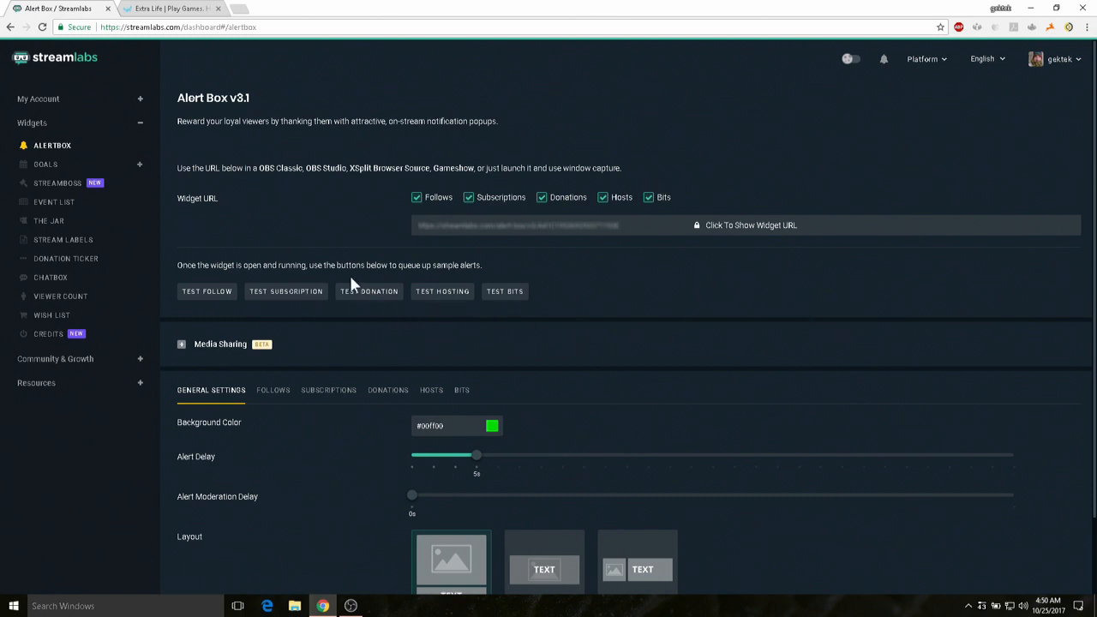
mouse_move(324, 443)
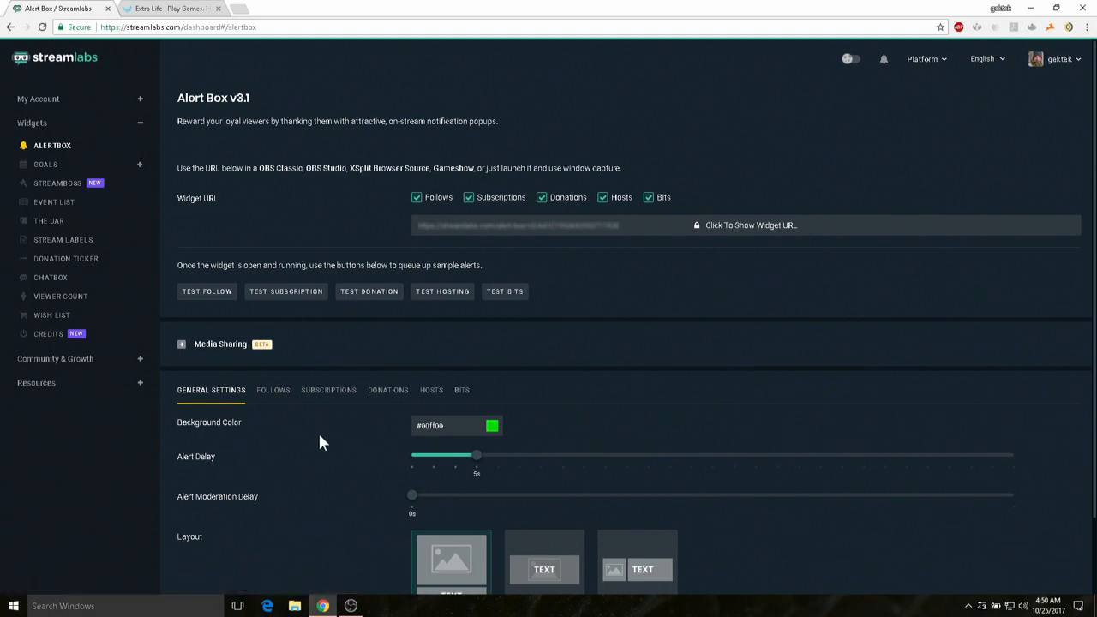
scroll(down, 3)
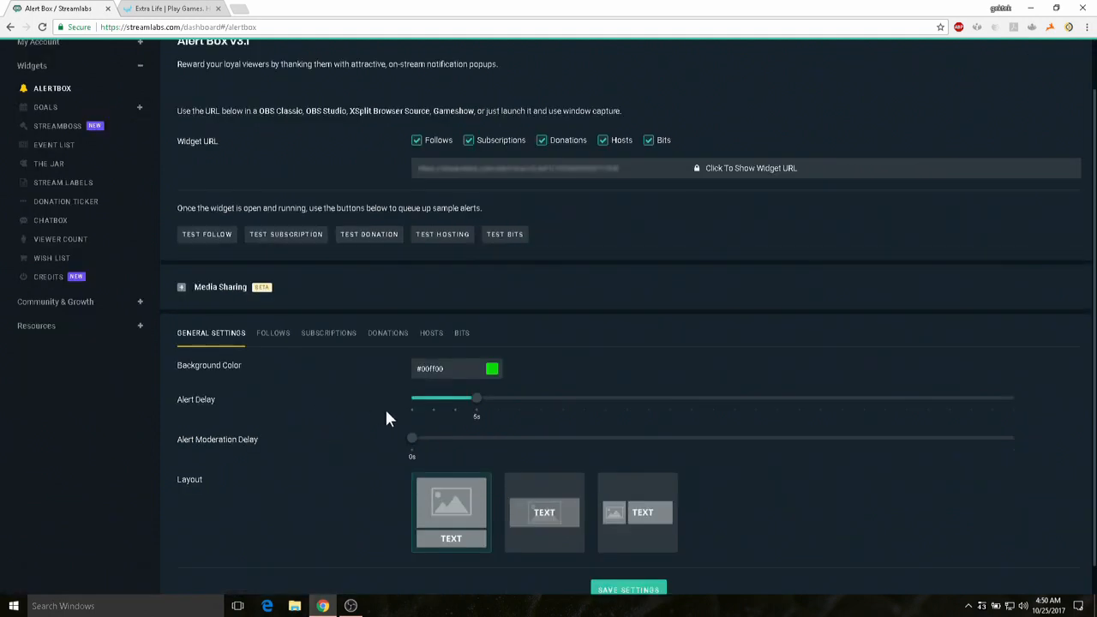
scroll(down, 3)
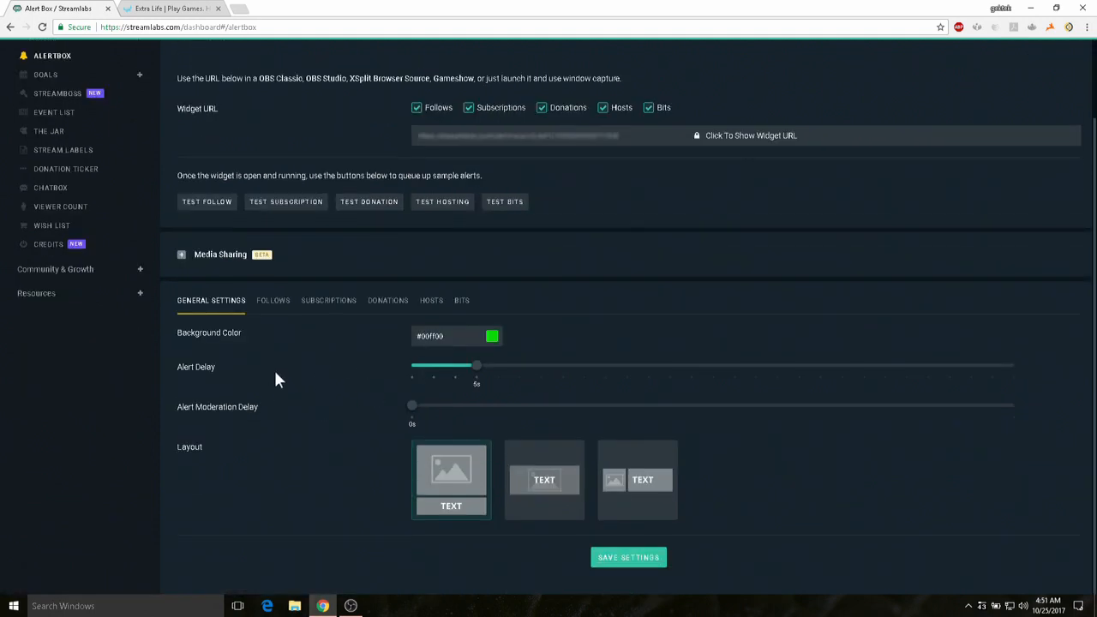
mouse_move(390, 432)
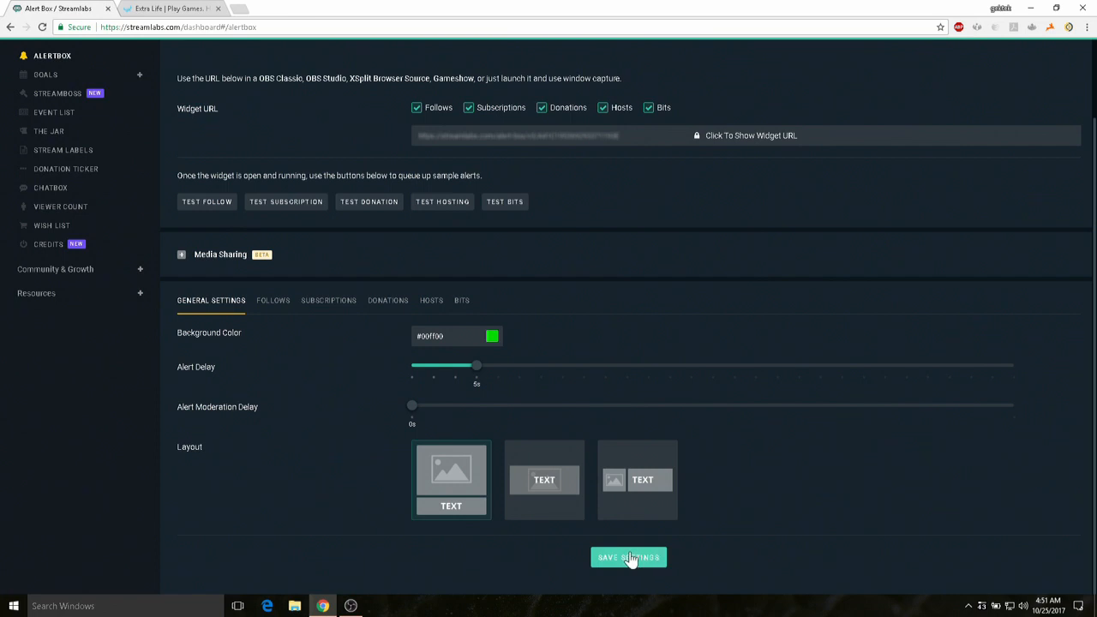
mouse_move(672, 568)
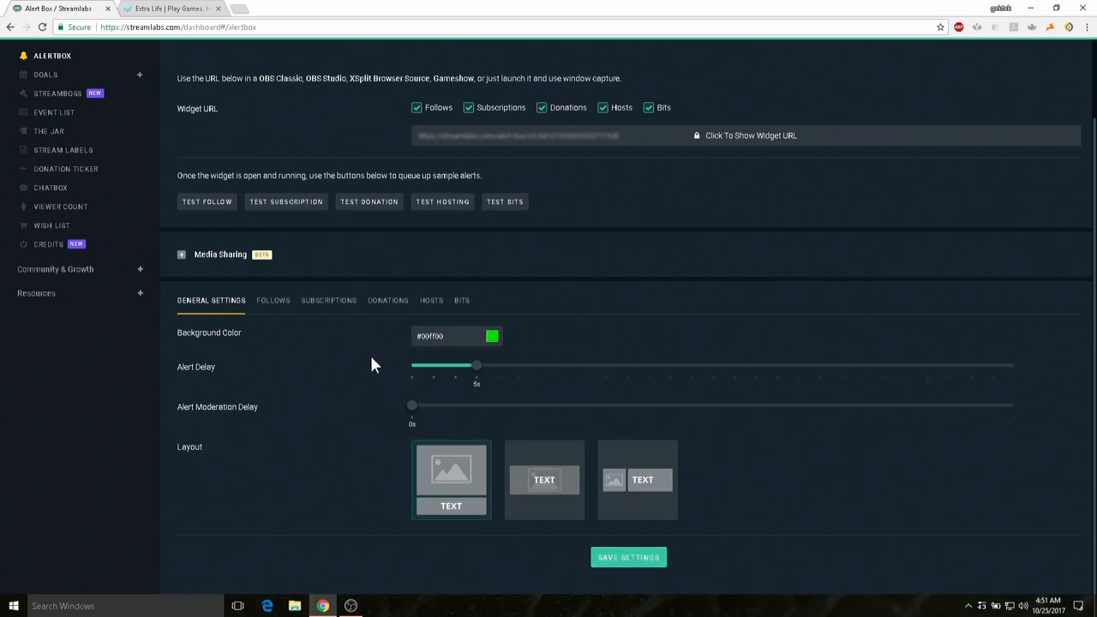
mouse_move(387, 300)
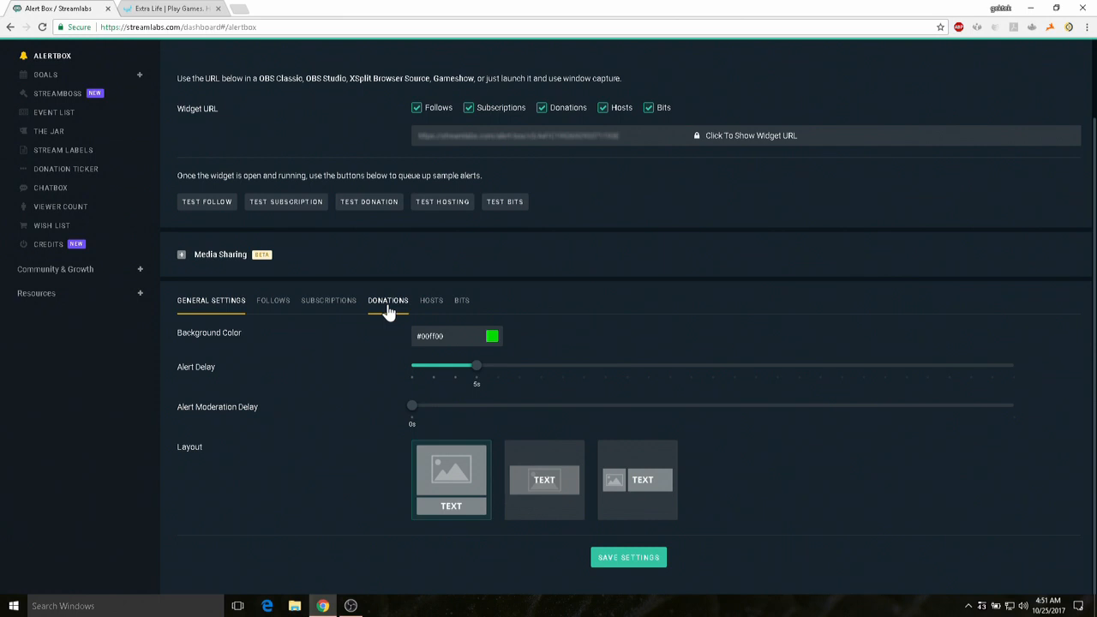
- Show the Alert Box Donations settings and review animation, message template, image, sound and volume options
click(387, 300)
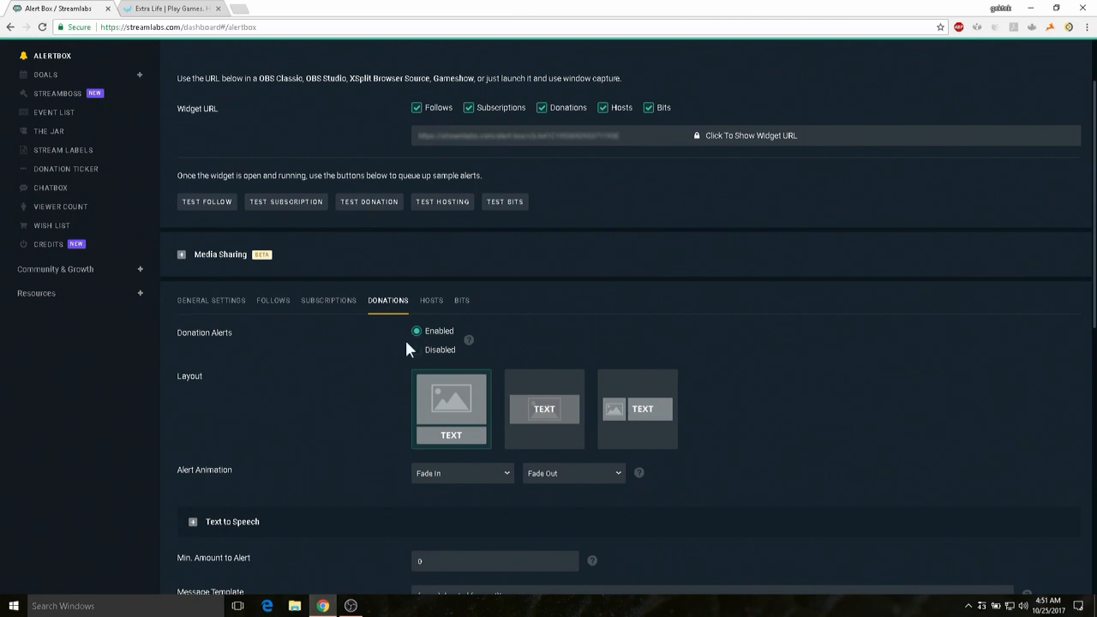
scroll(down, 3)
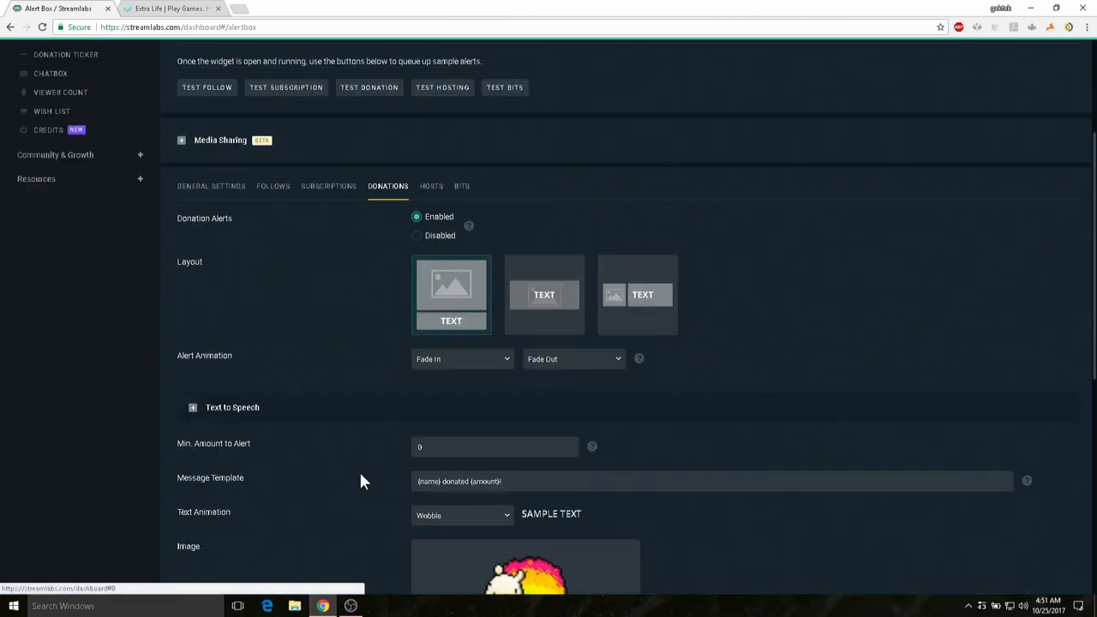
scroll(down, 3)
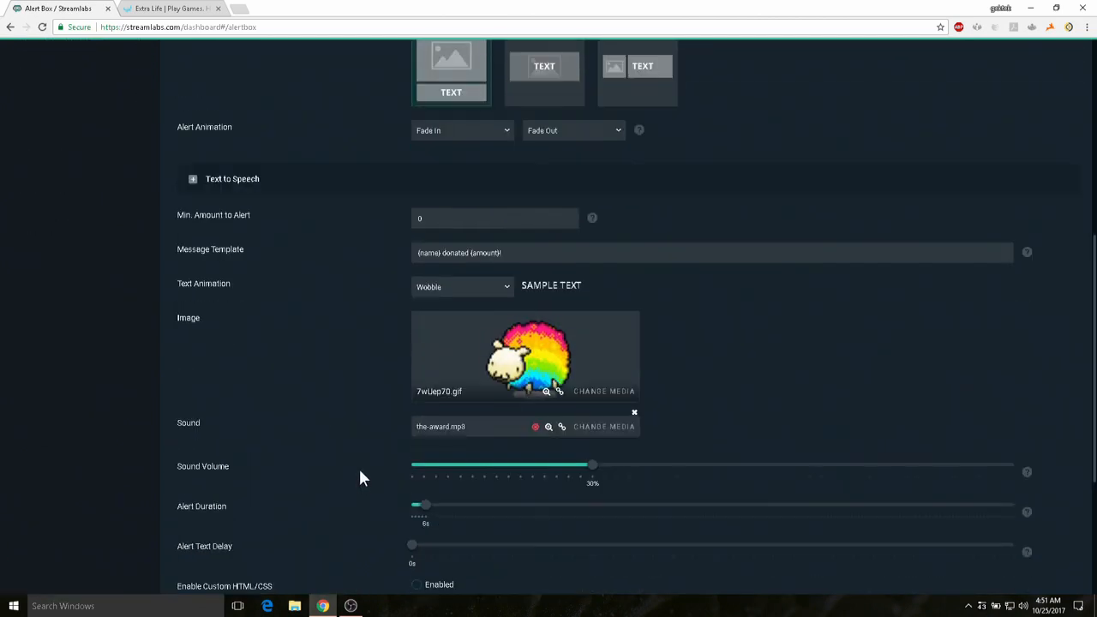
scroll(down, 3)
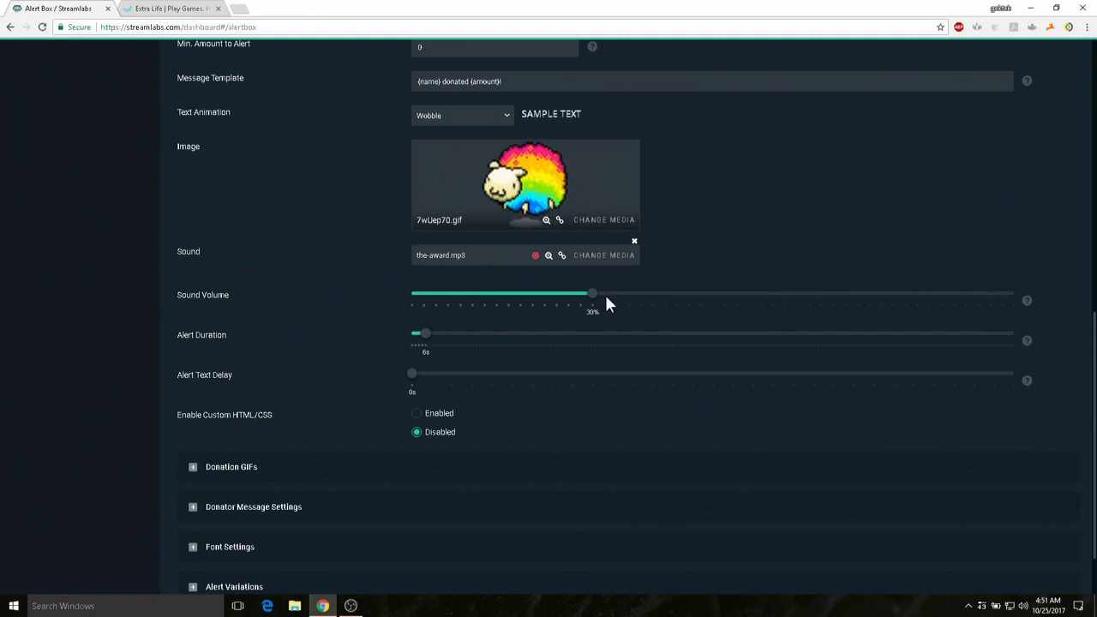
mouse_move(1011, 305)
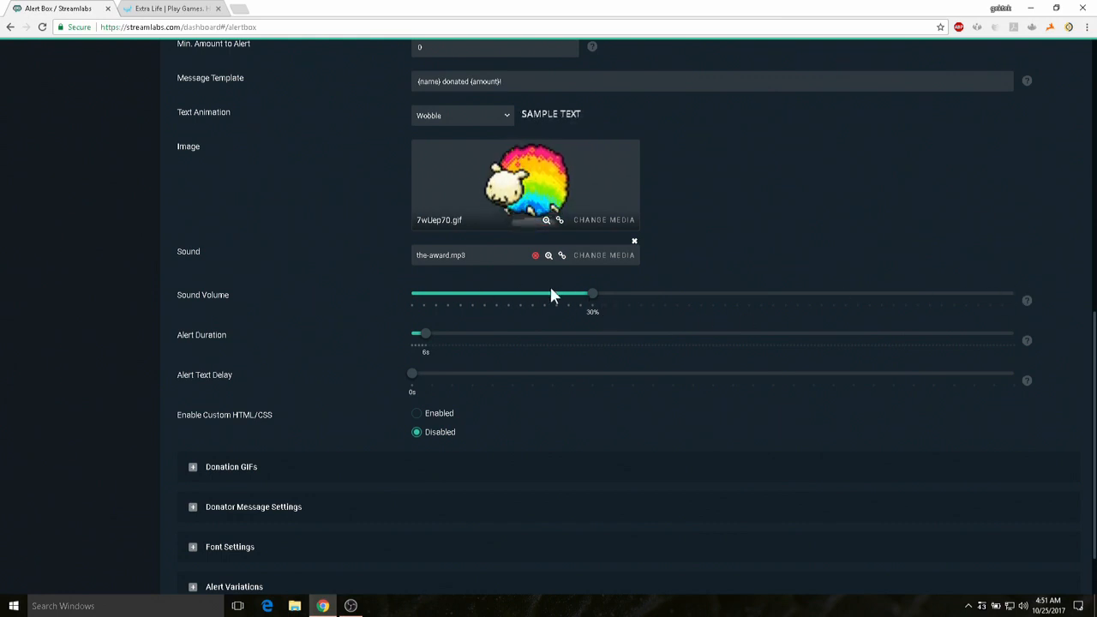
mouse_move(638, 308)
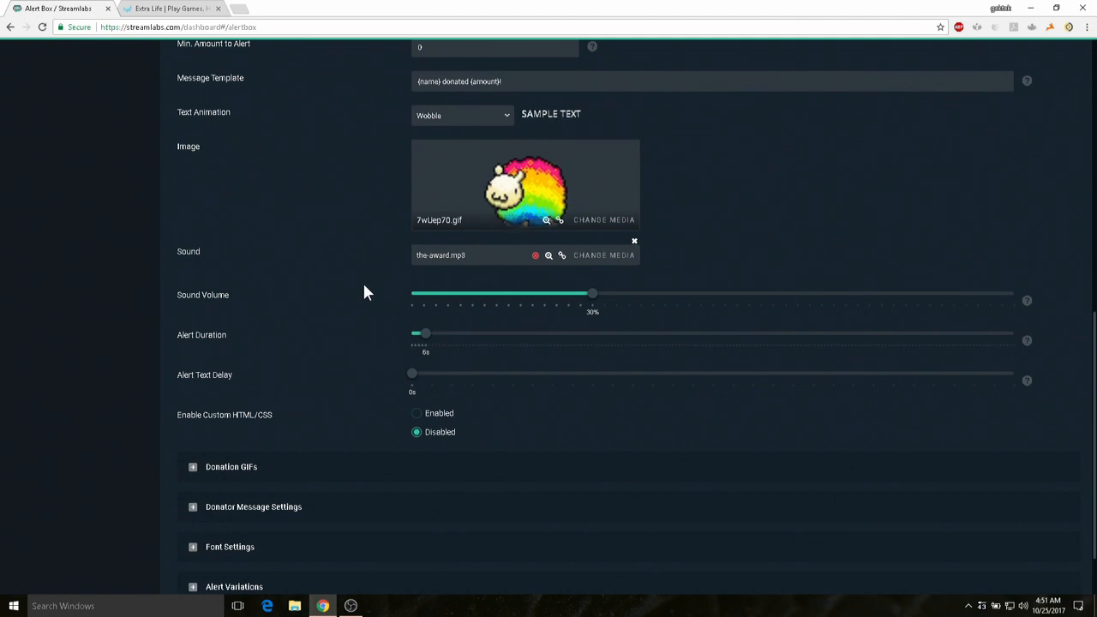
scroll(down, 3)
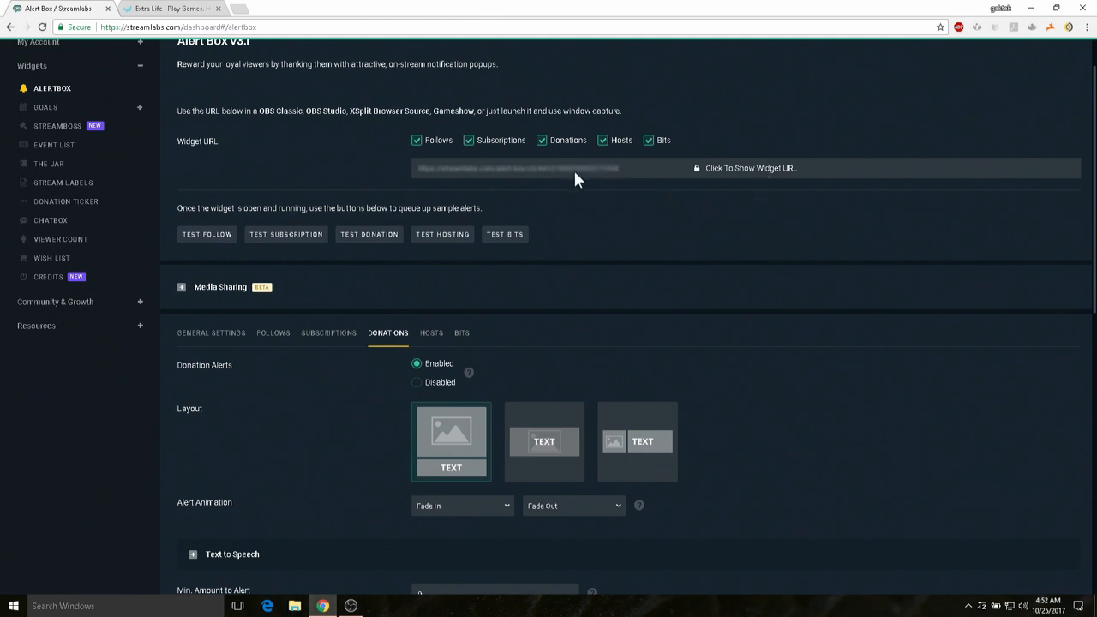
mouse_move(624, 182)
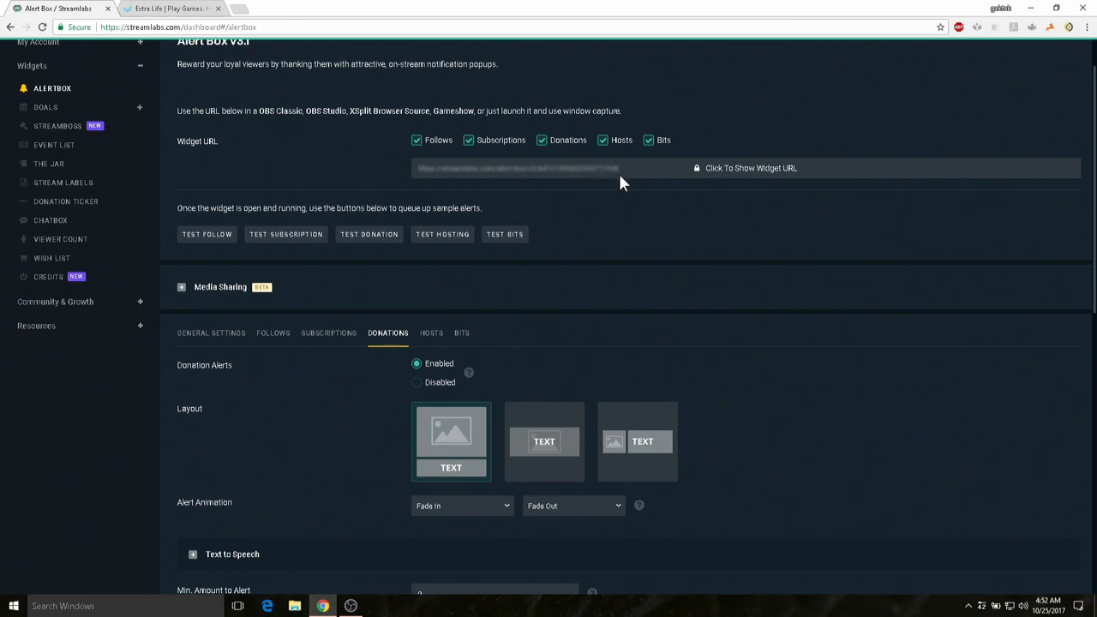
mouse_move(405, 172)
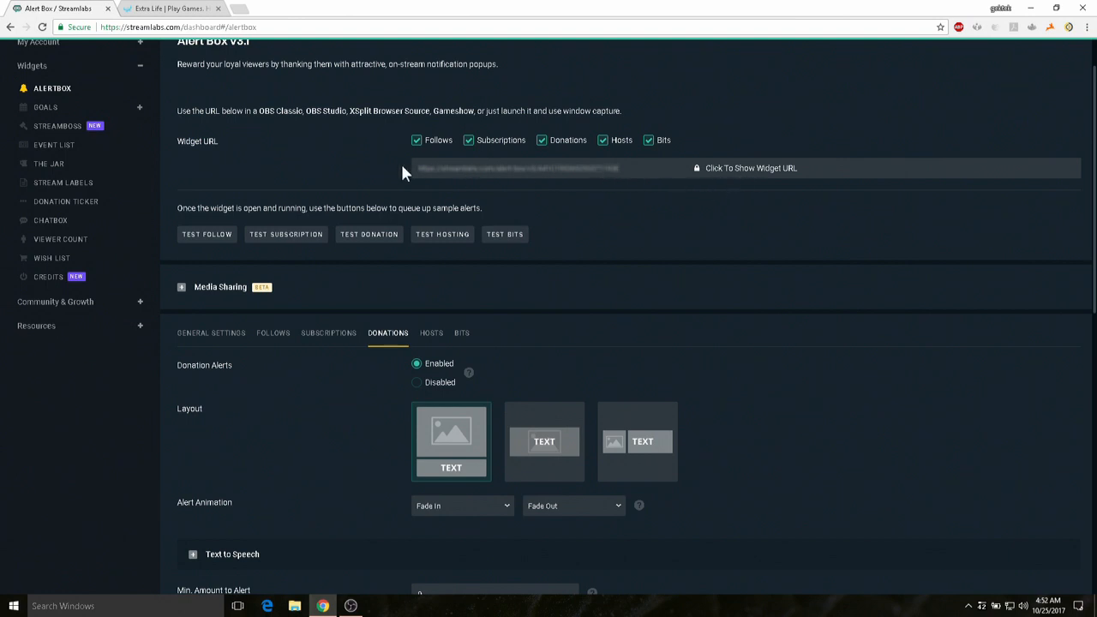
mouse_move(634, 170)
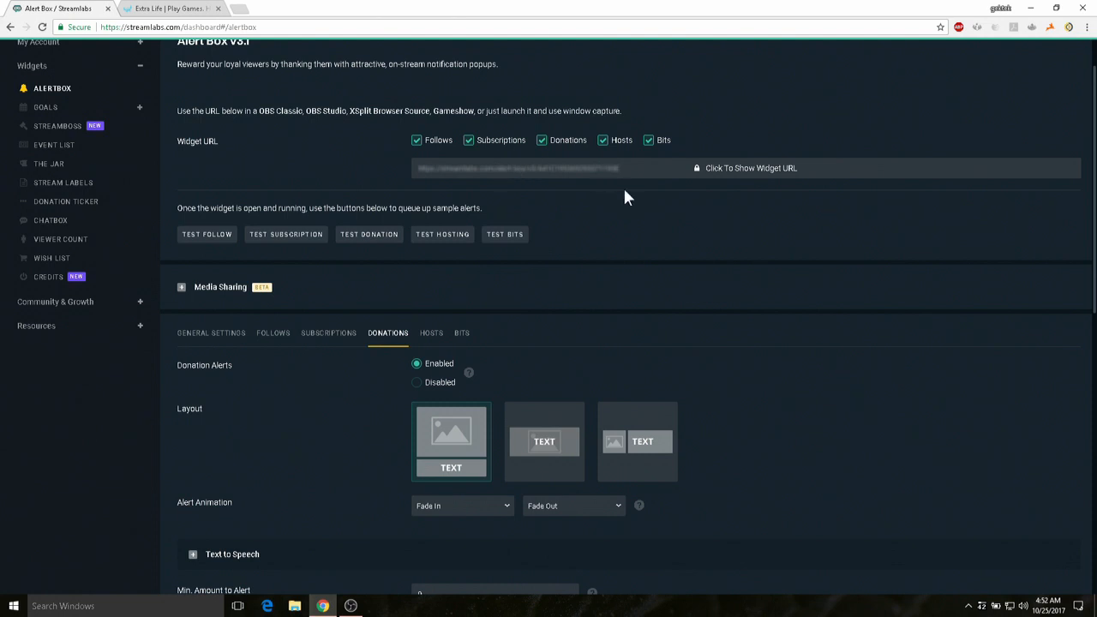
mouse_move(356, 592)
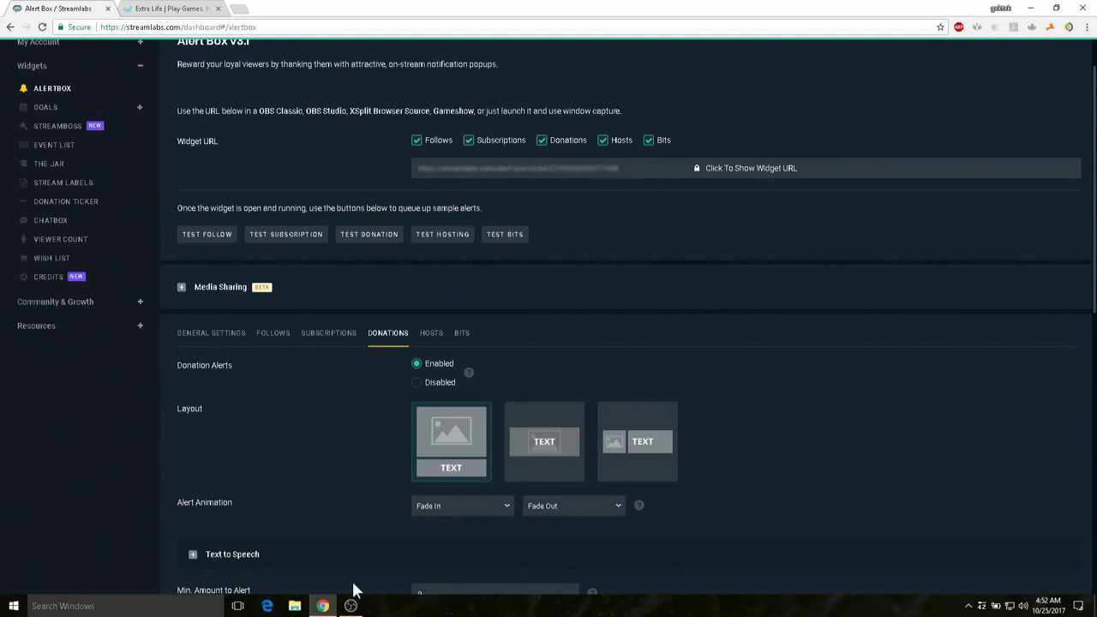
- Switch to OBS Studio and start adding a new BrowserSource from the Sources list
click(350, 607)
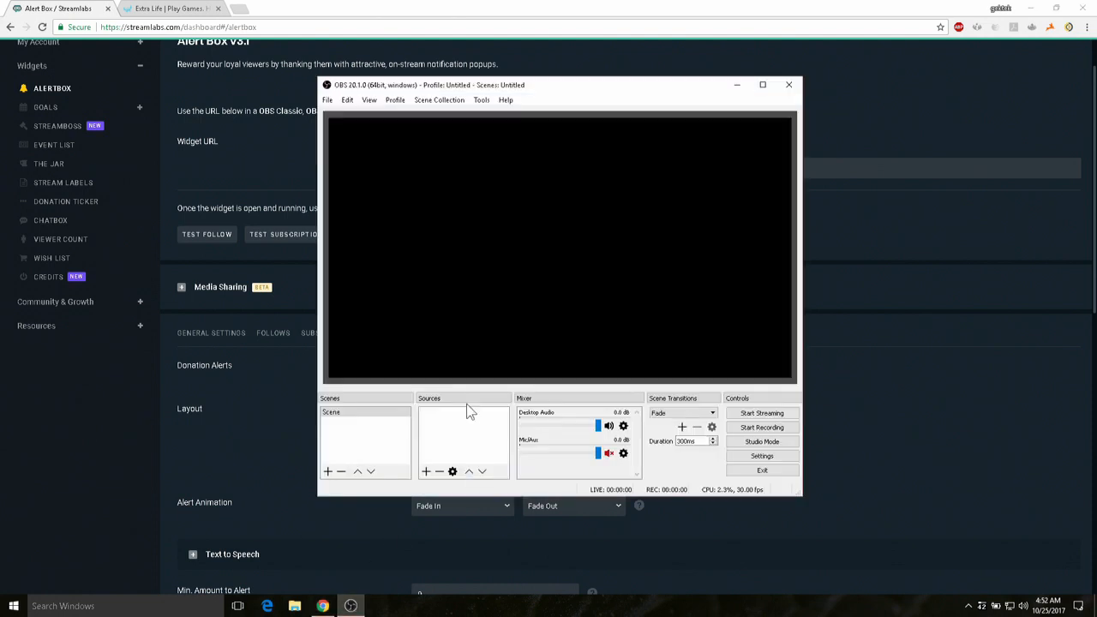
mouse_move(455, 439)
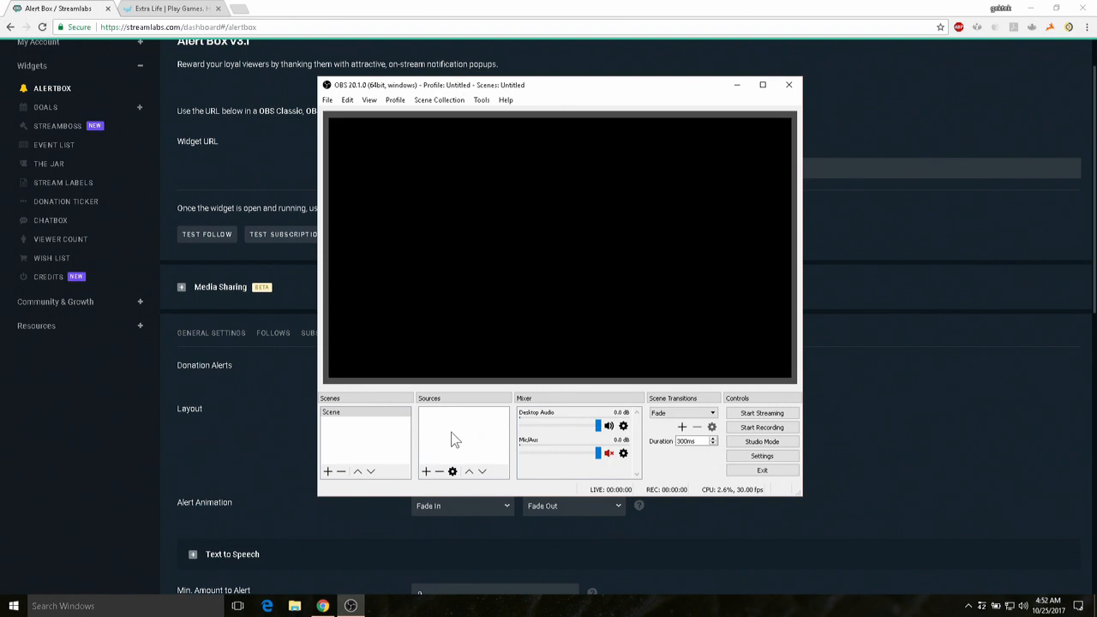
click(426, 472)
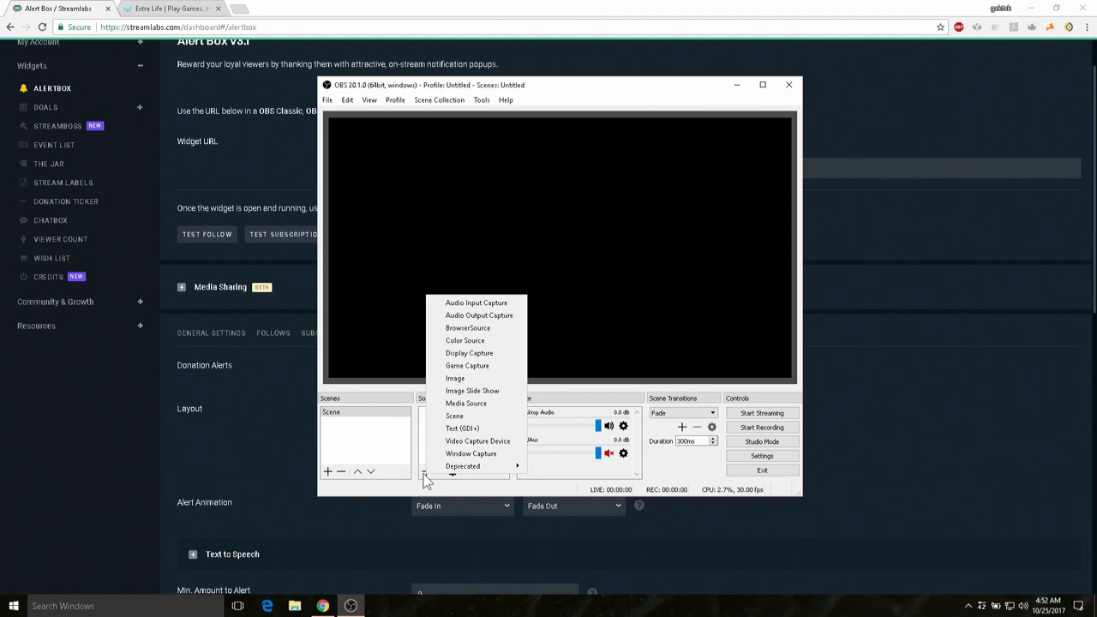
mouse_move(467, 330)
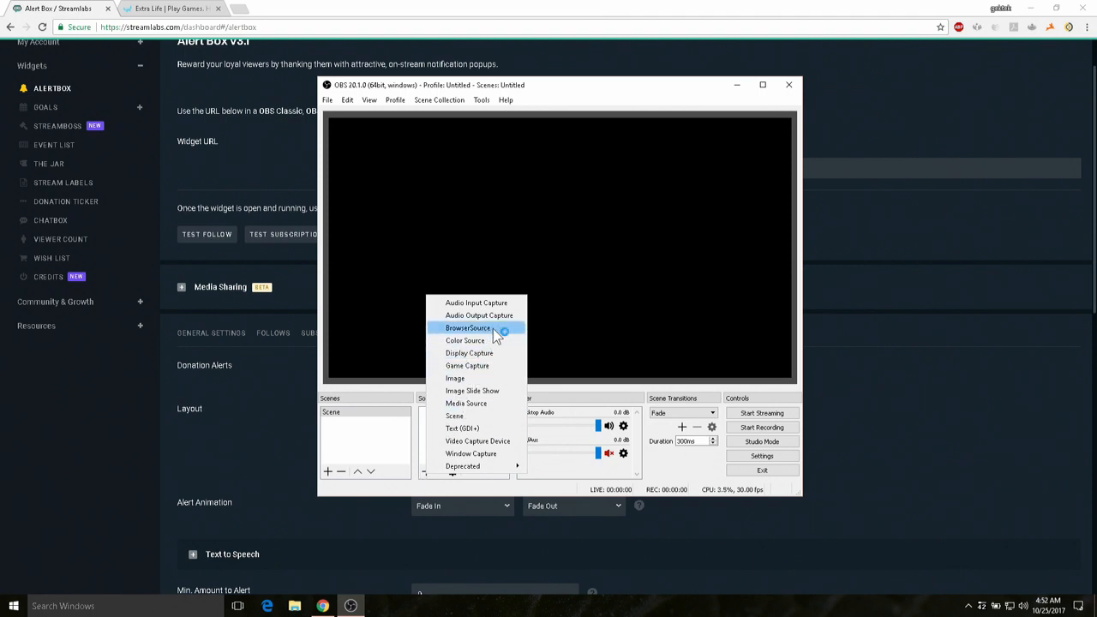
click(468, 328)
text(StreamLabs Alertbox)
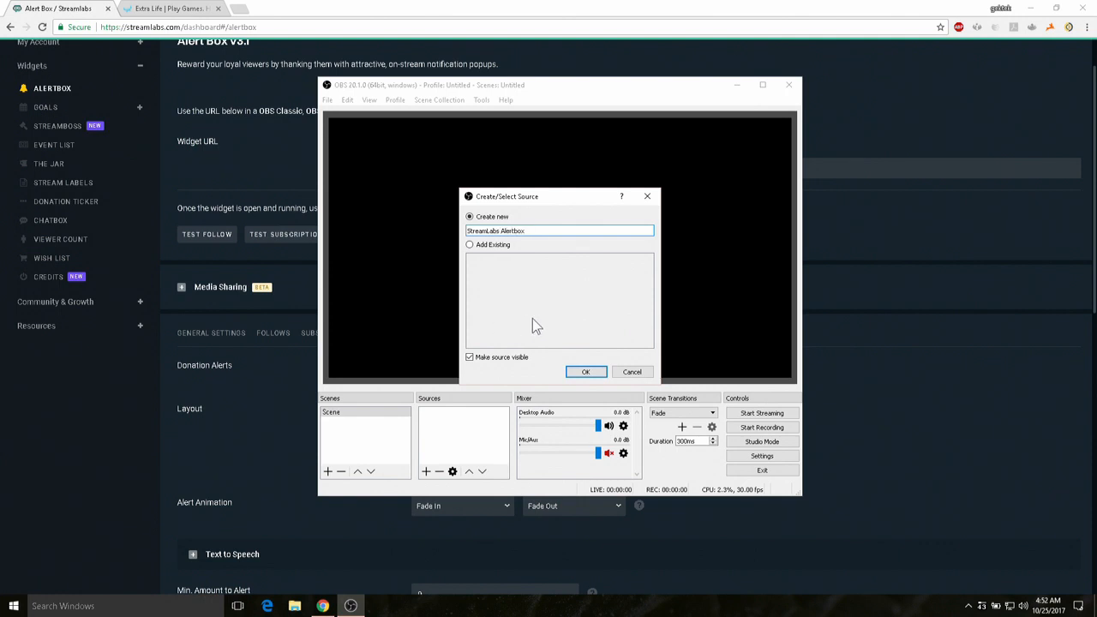
mouse_move(594, 336)
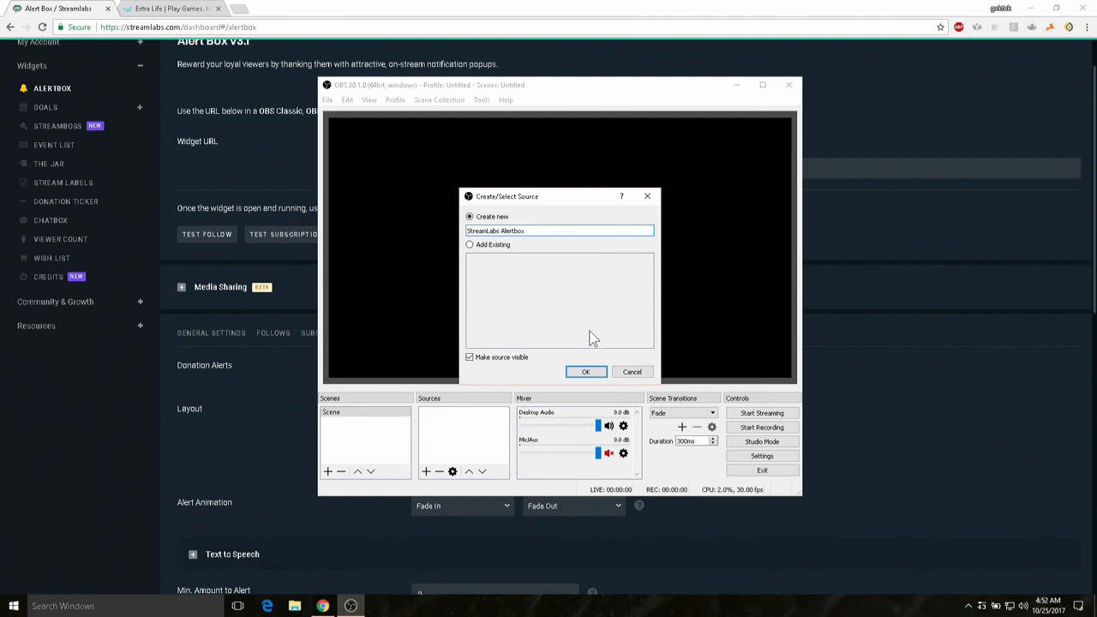
- Create the new browser source named 'StreamLabs AlertBox' and bring up its properties
click(587, 370)
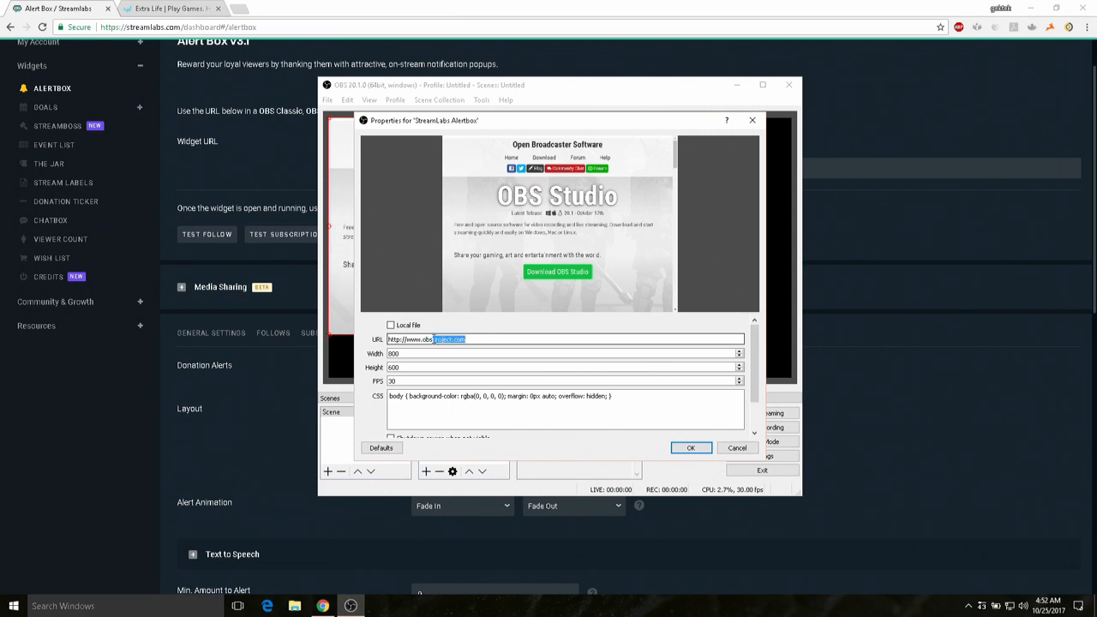
- Replace the default URL with the Streamlabs widget URL and confirm the source properties
triple_click(566, 340)
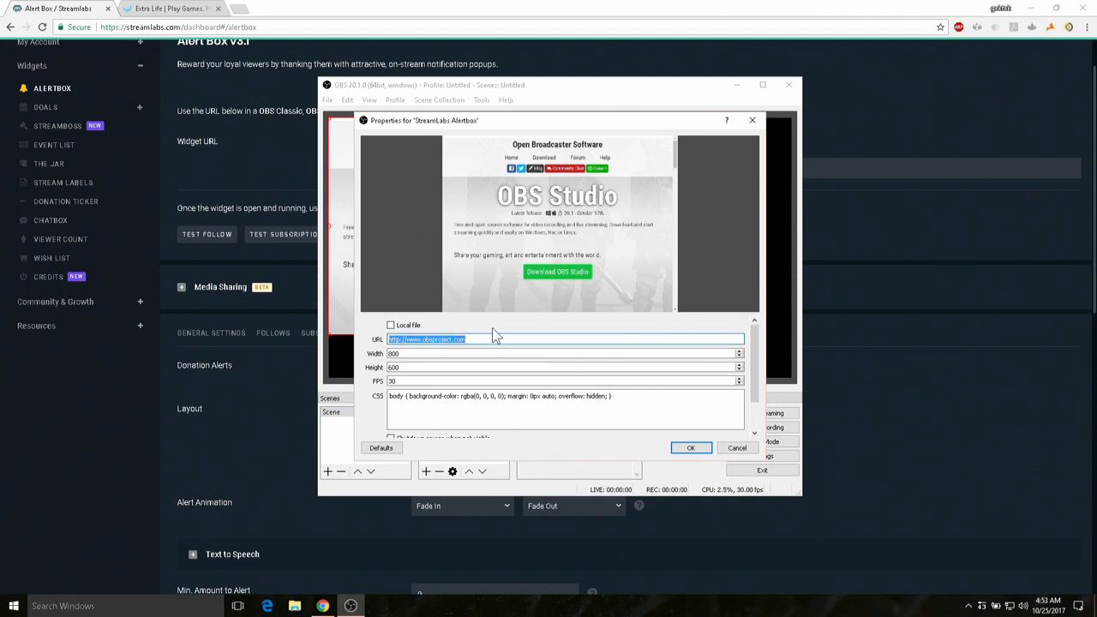
click(691, 448)
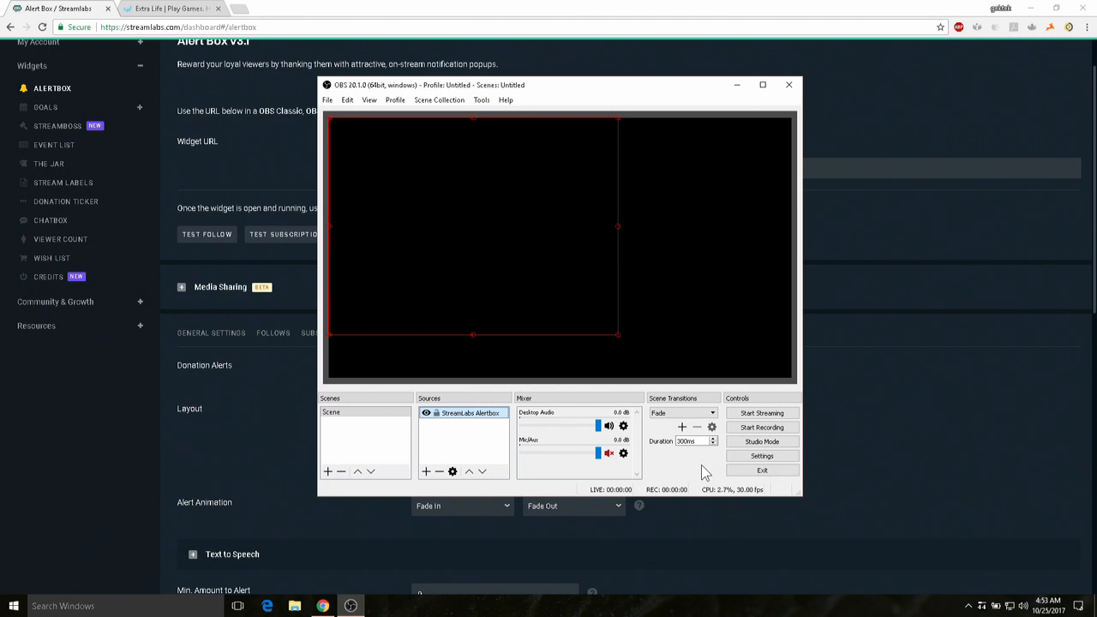
mouse_move(477, 268)
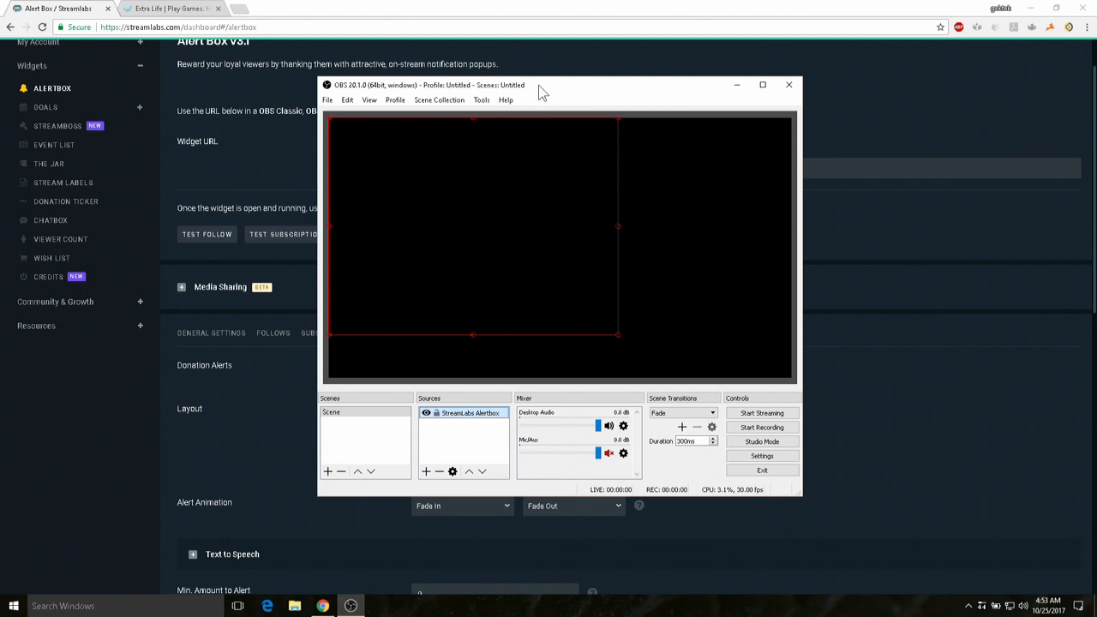
drag(540, 89, 806, 94)
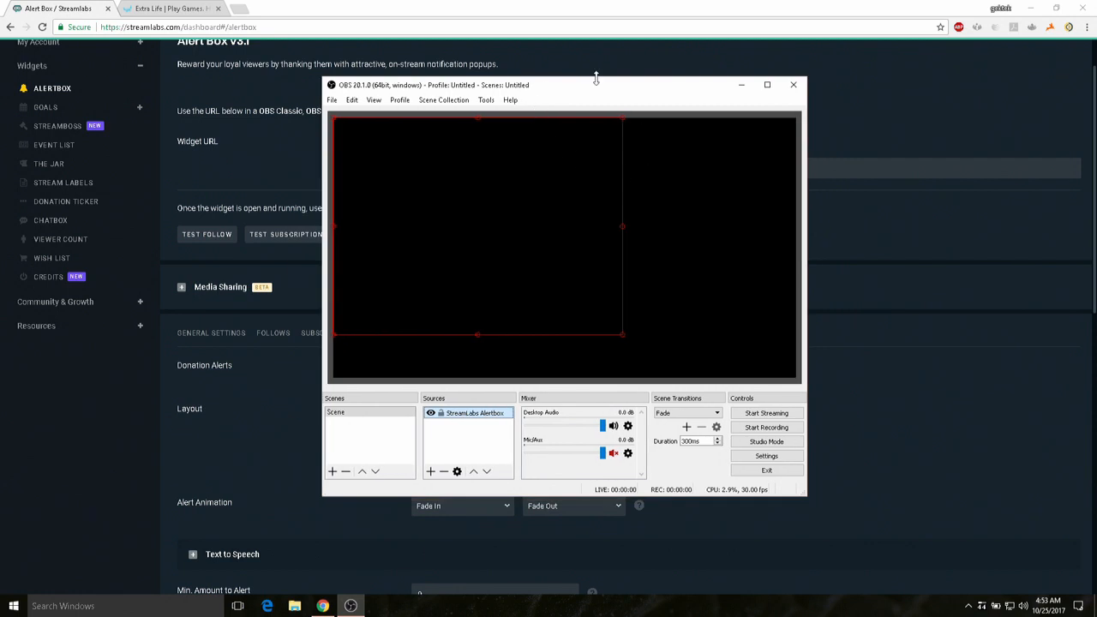
mouse_move(460, 17)
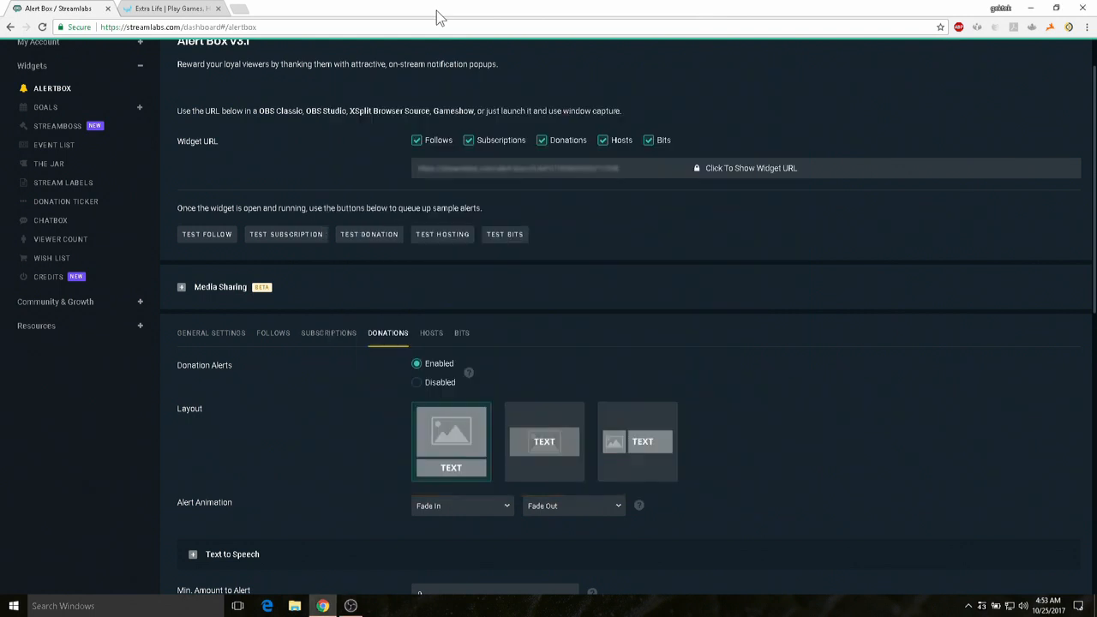
mouse_move(369, 254)
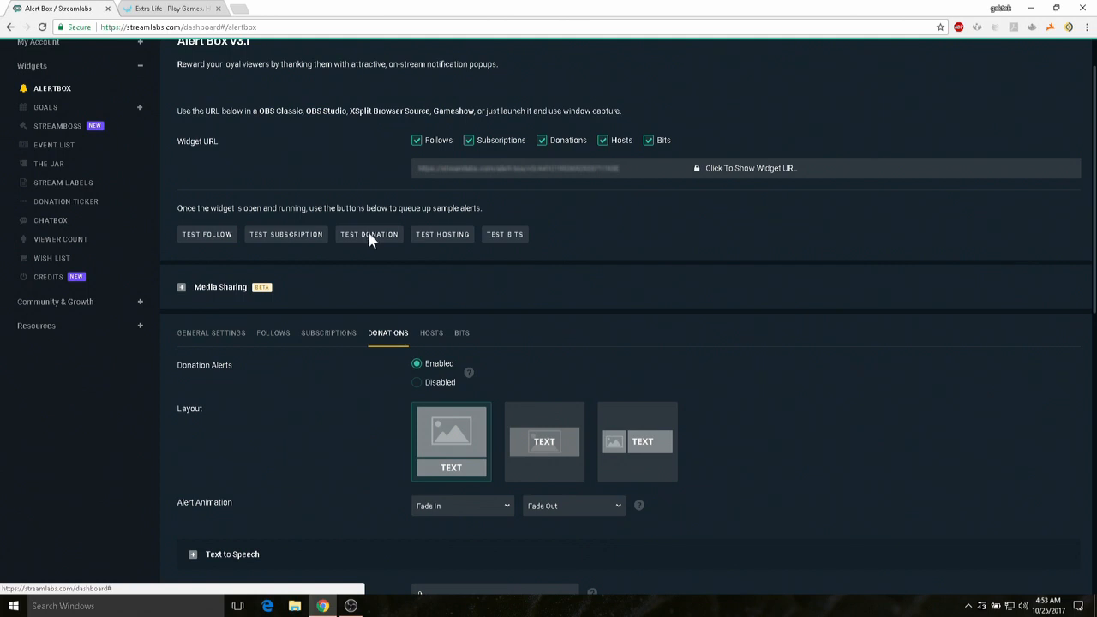
click(369, 233)
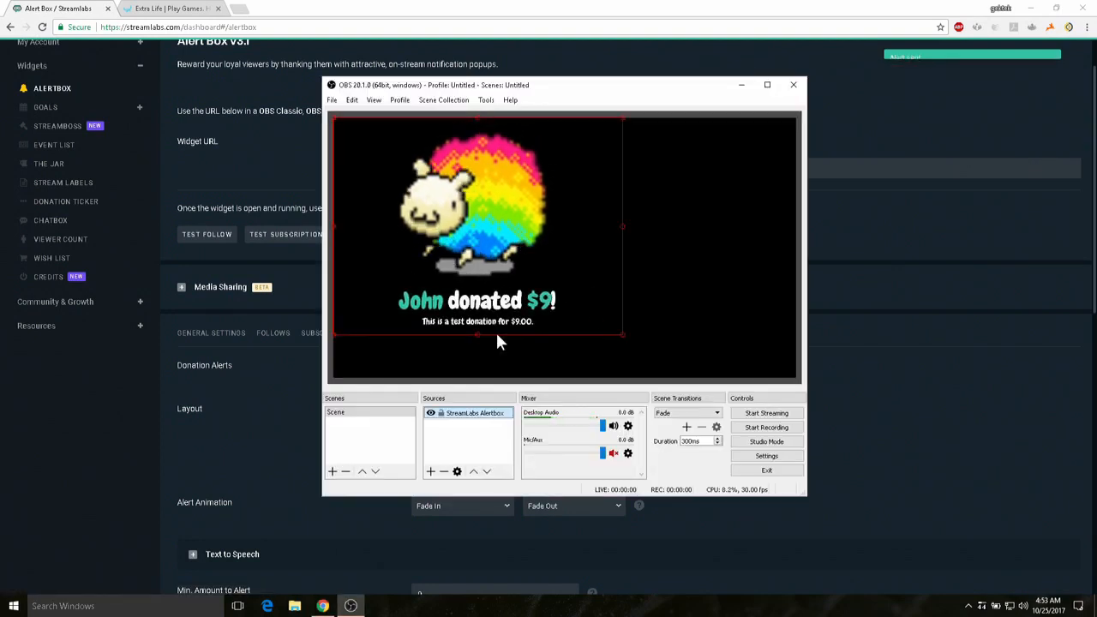
mouse_move(729, 318)
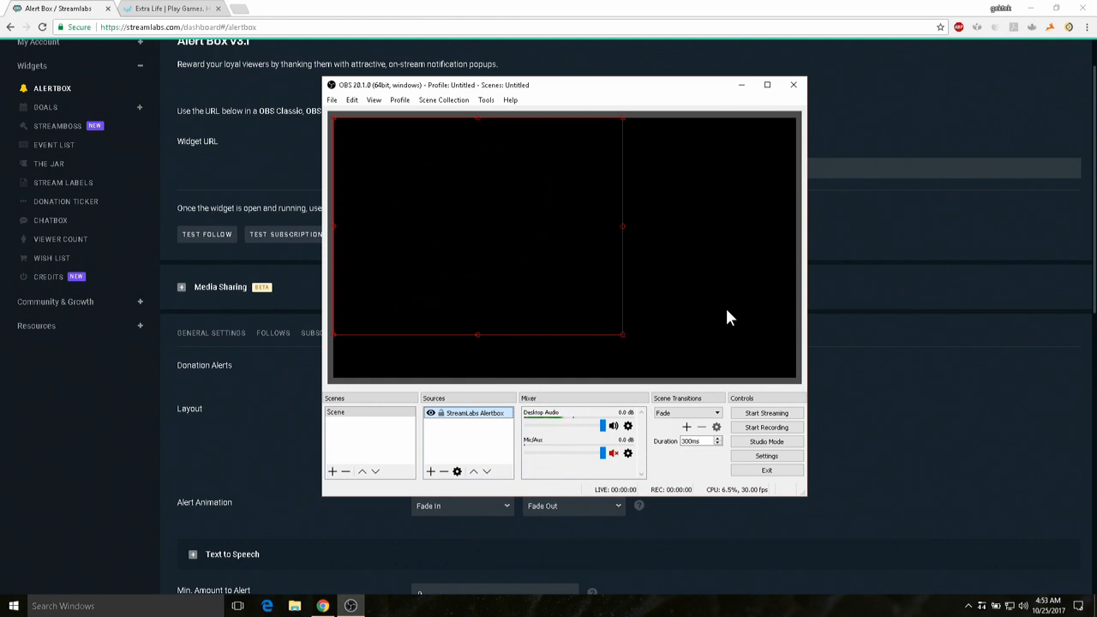
mouse_move(614, 251)
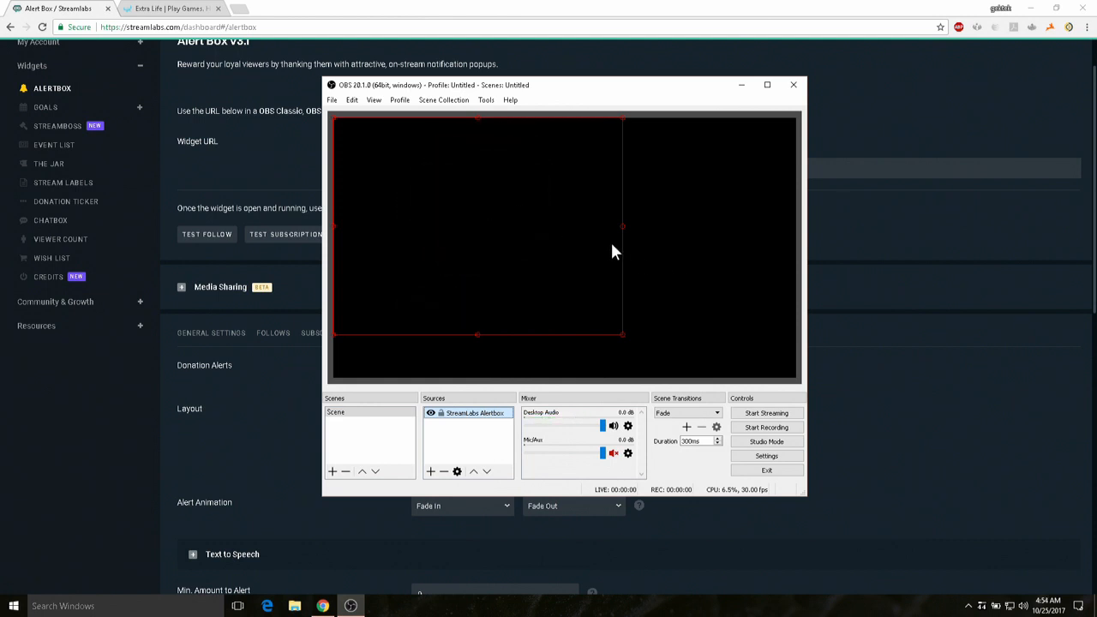
mouse_move(575, 302)
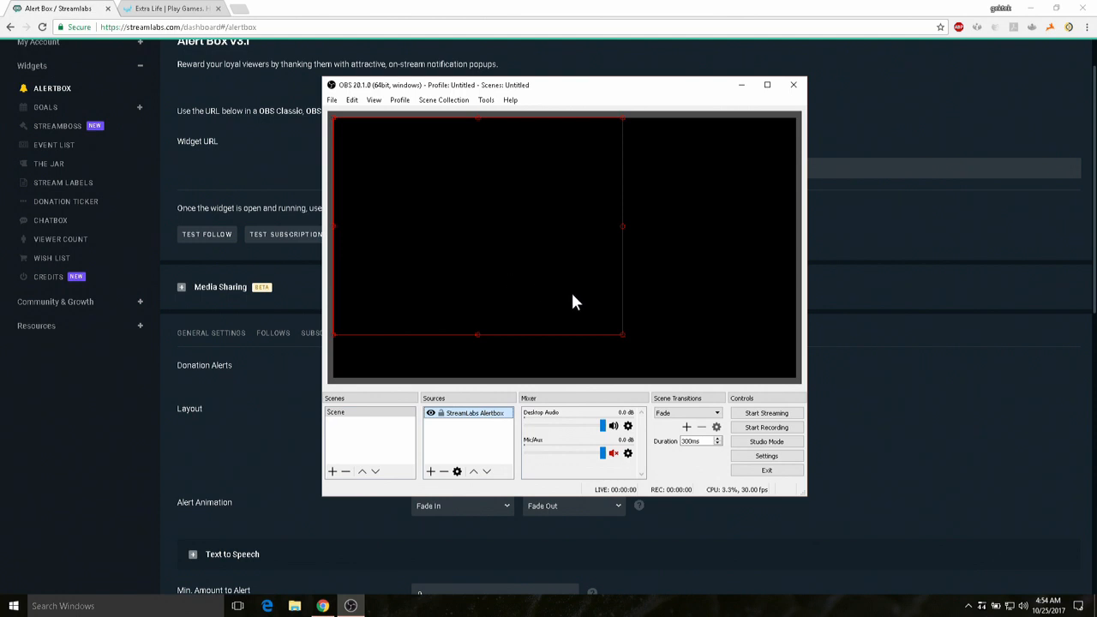
mouse_move(508, 432)
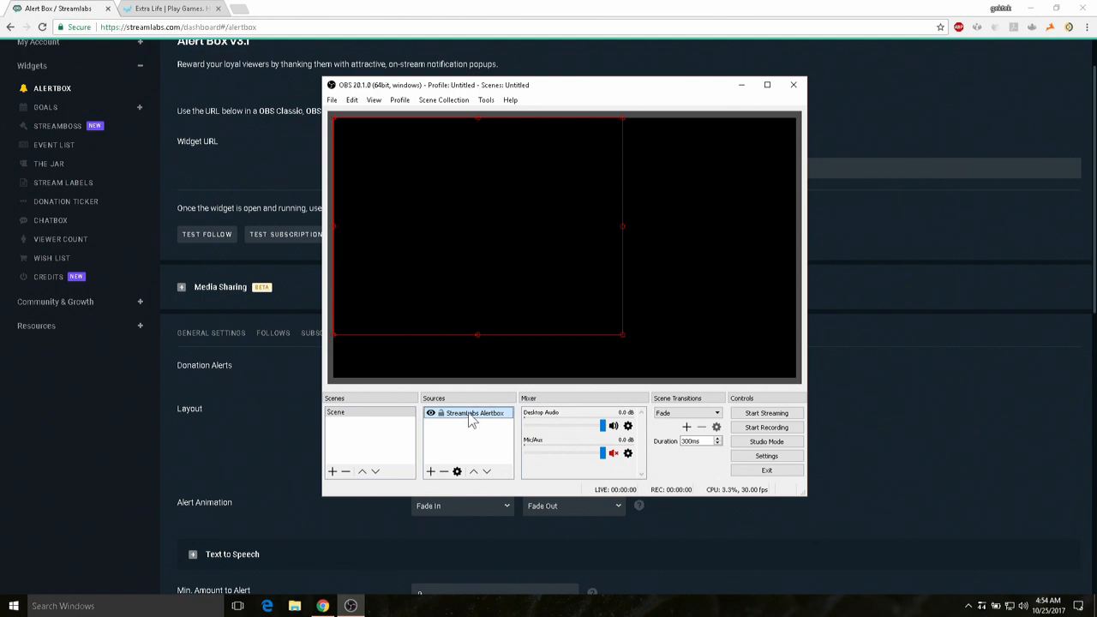
- Use Transform > Center to Screen to center the StreamLabs AlertBox in the OBS preview
right_click(474, 413)
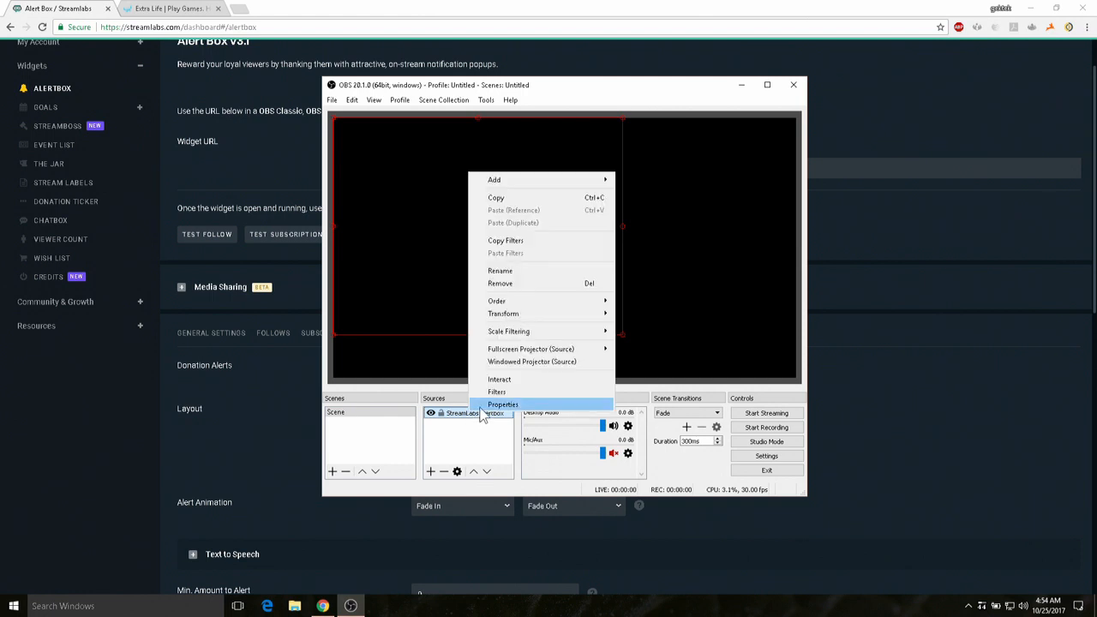
mouse_move(504, 312)
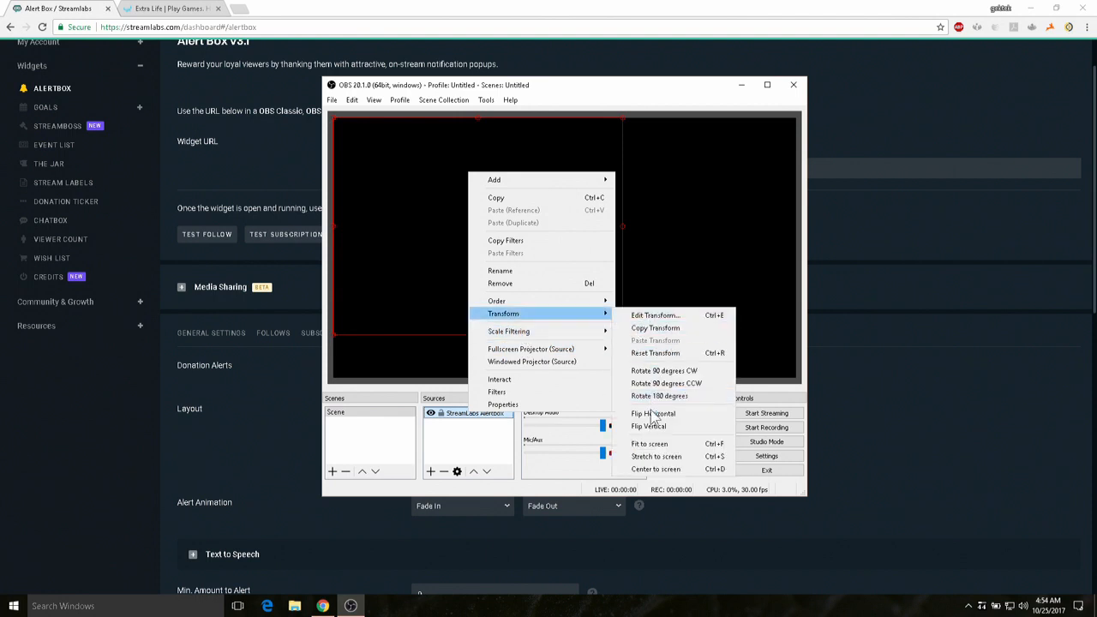
mouse_move(672, 470)
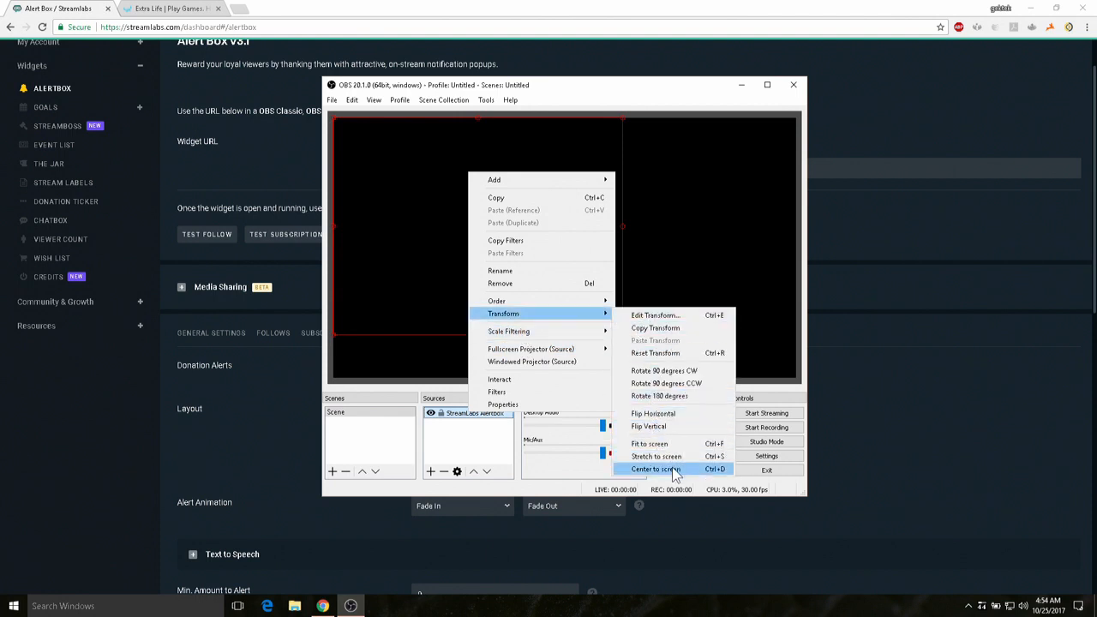
click(656, 470)
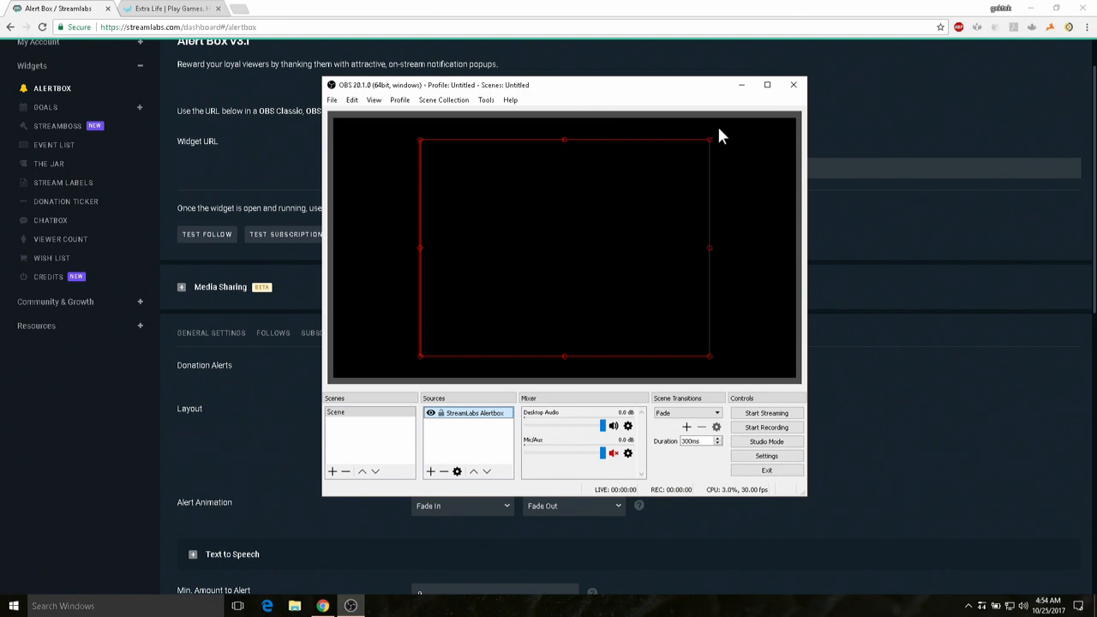
mouse_move(506, 212)
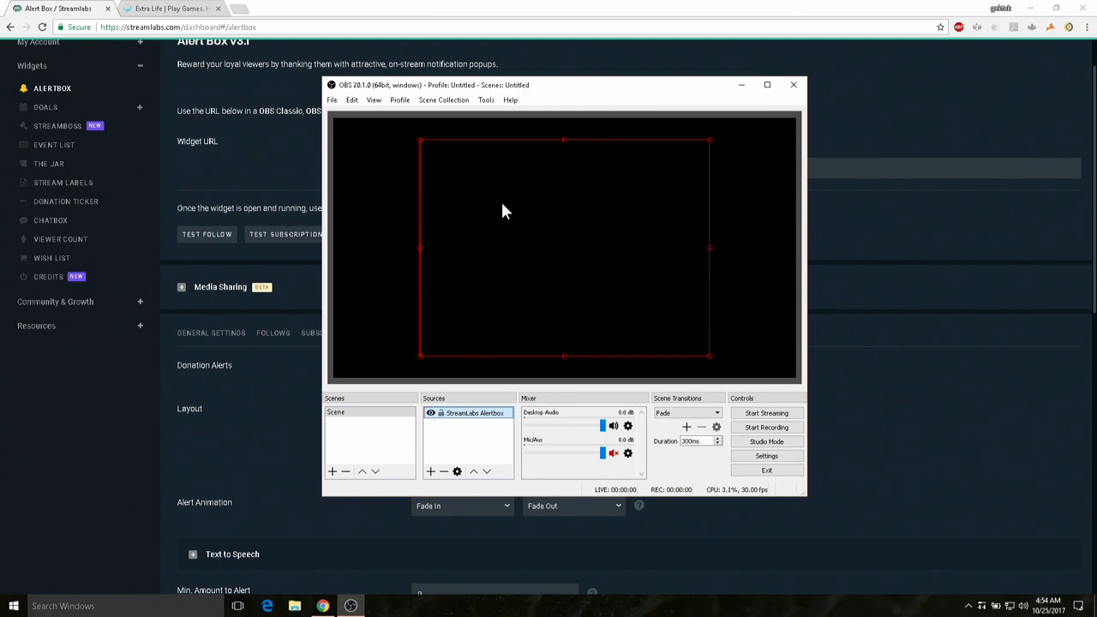
mouse_move(626, 307)
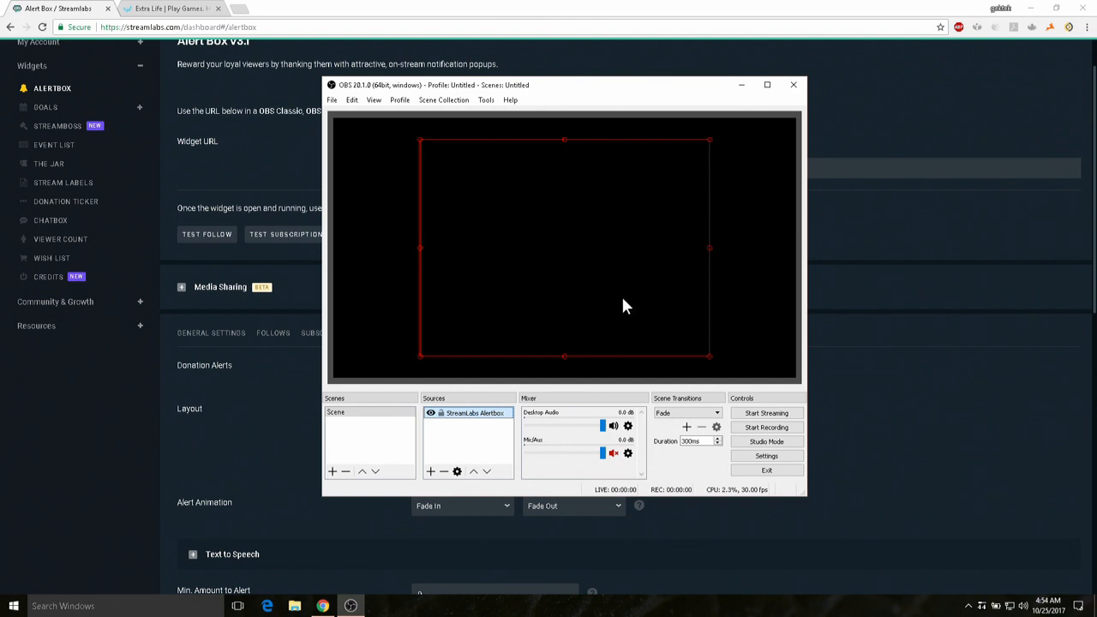
mouse_move(444, 432)
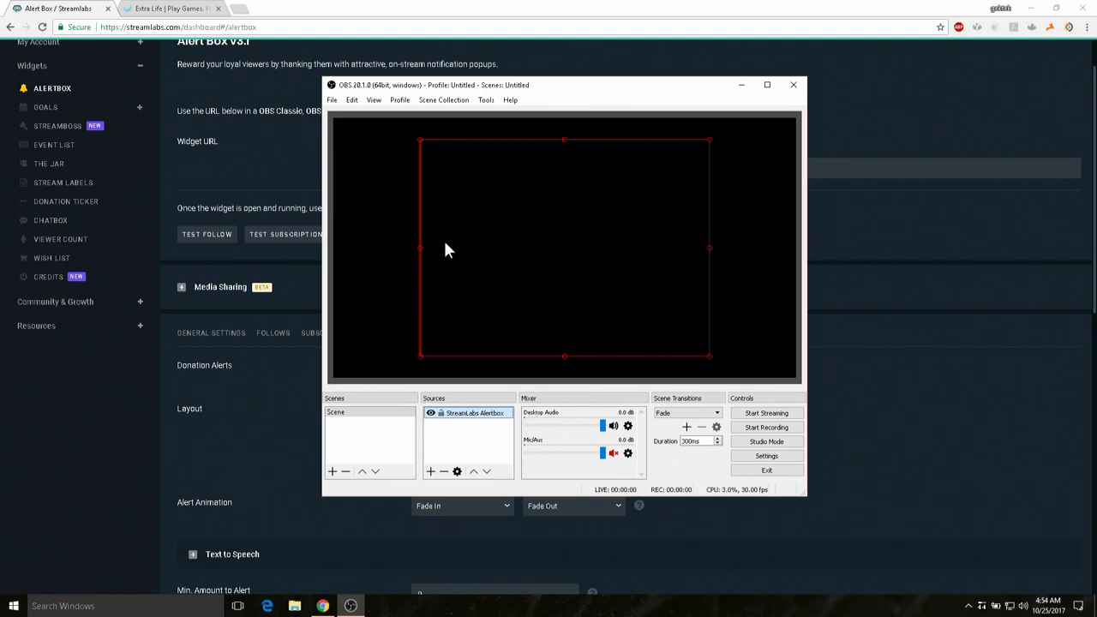
mouse_move(466, 250)
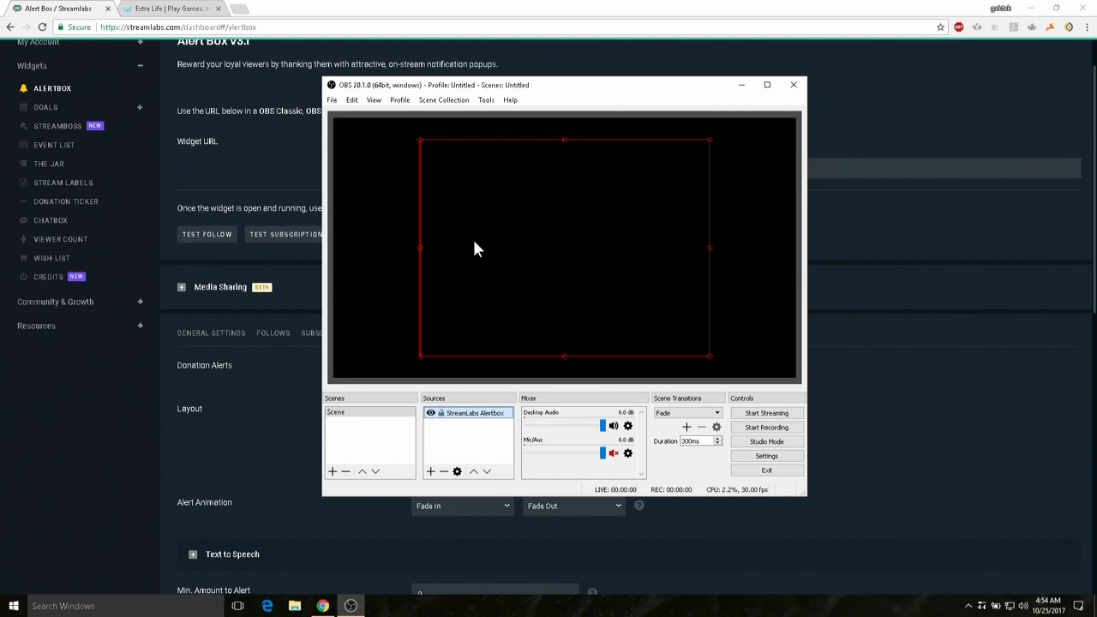
mouse_move(459, 243)
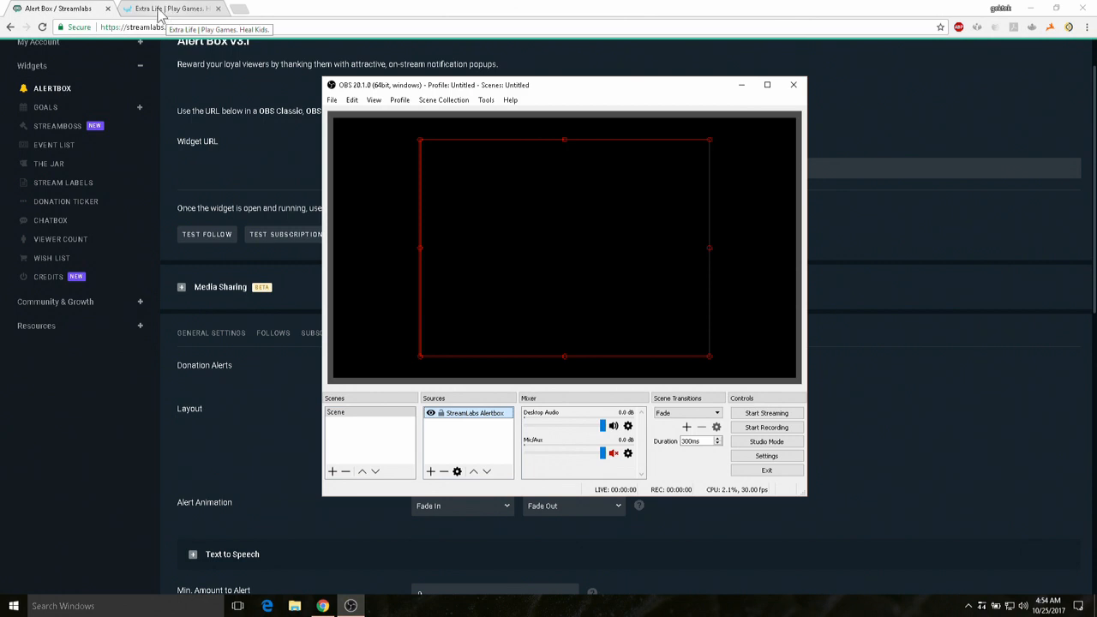
- On the Extra Life donation page, select and copy the participantID number from the address bar
click(168, 8)
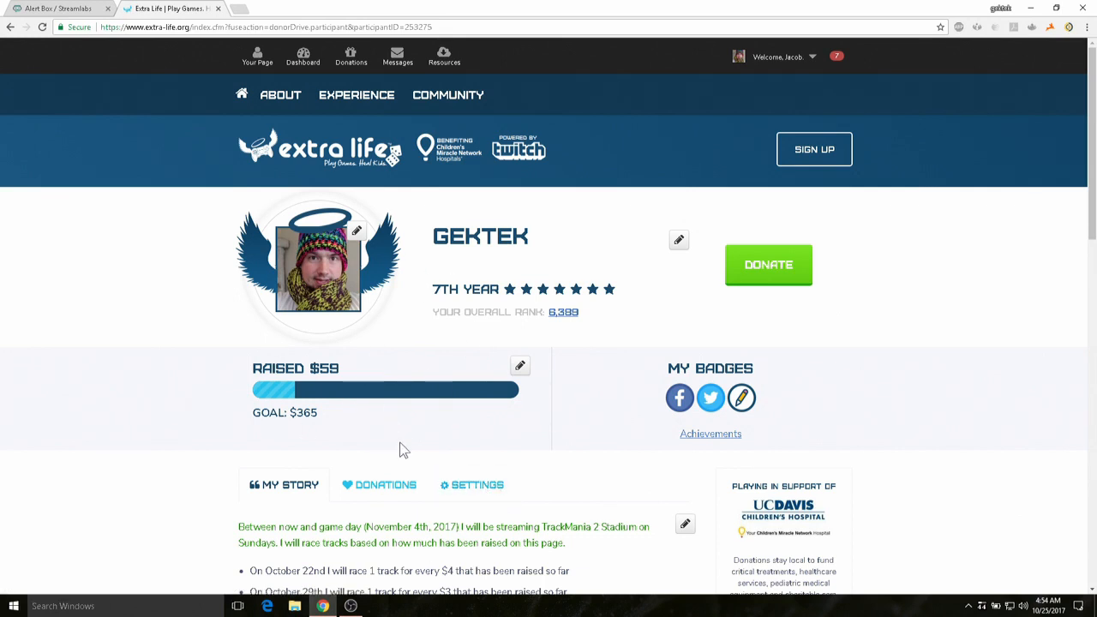
mouse_move(202, 283)
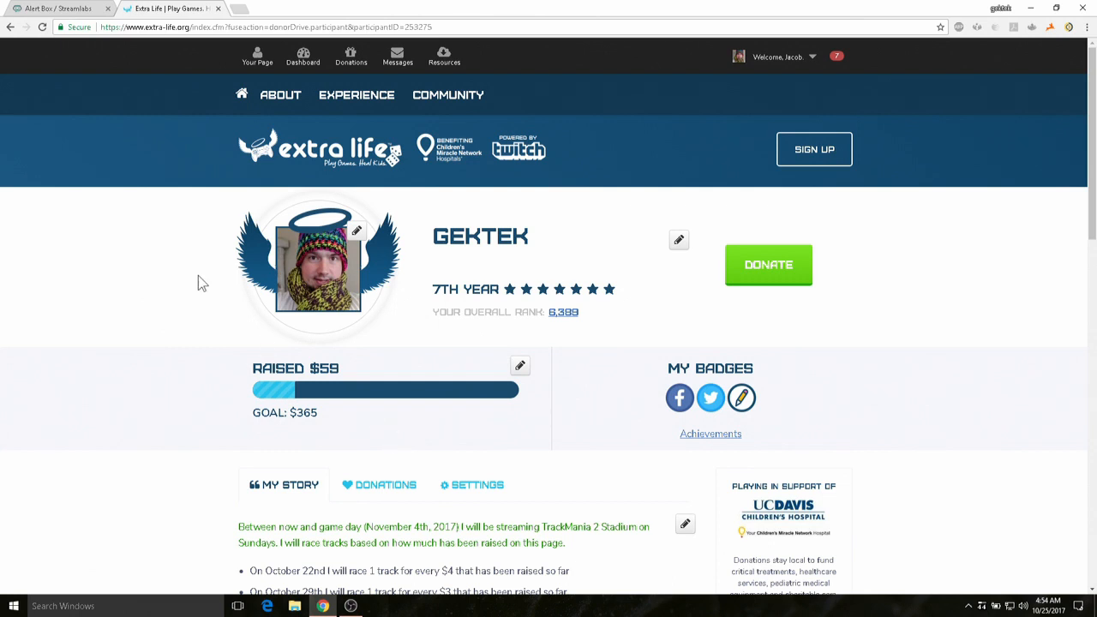
mouse_move(213, 278)
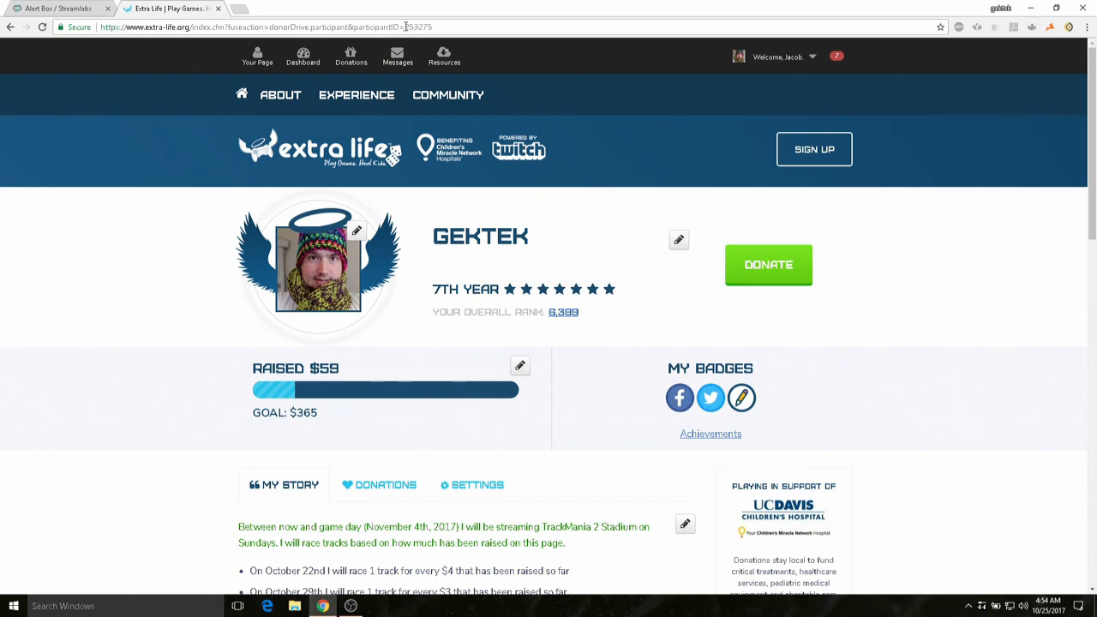
double_click(417, 28)
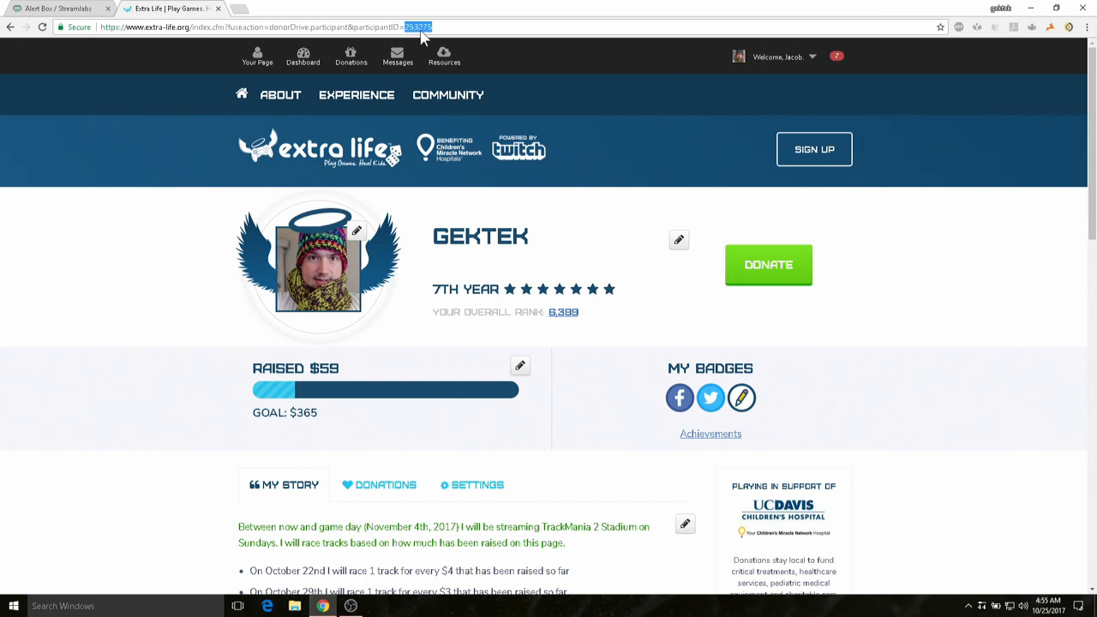
right_click(418, 27)
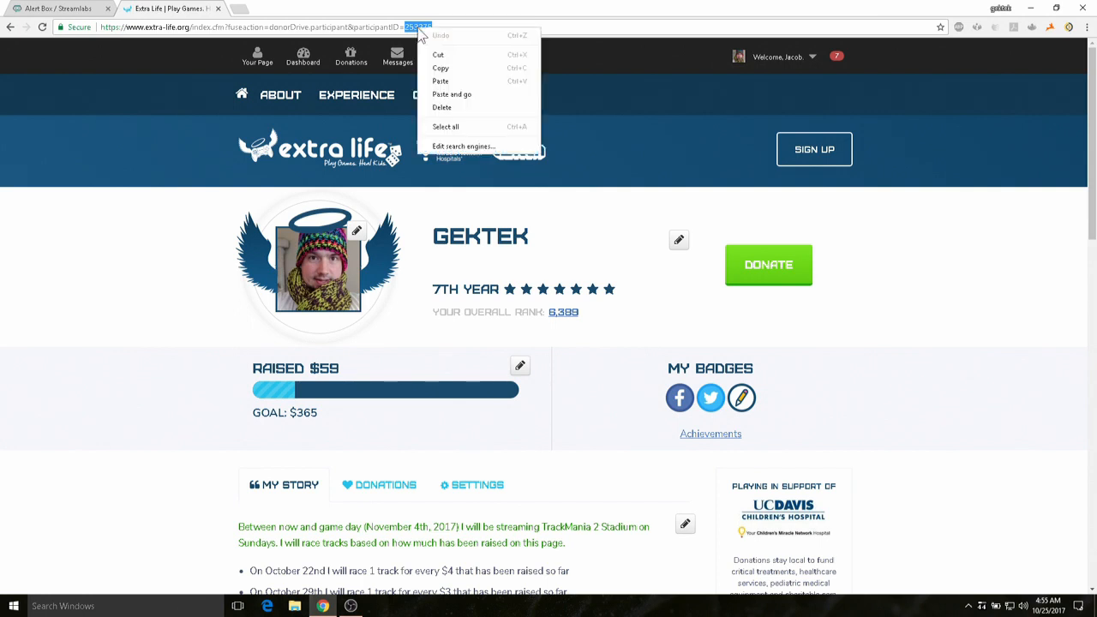
mouse_move(597, 38)
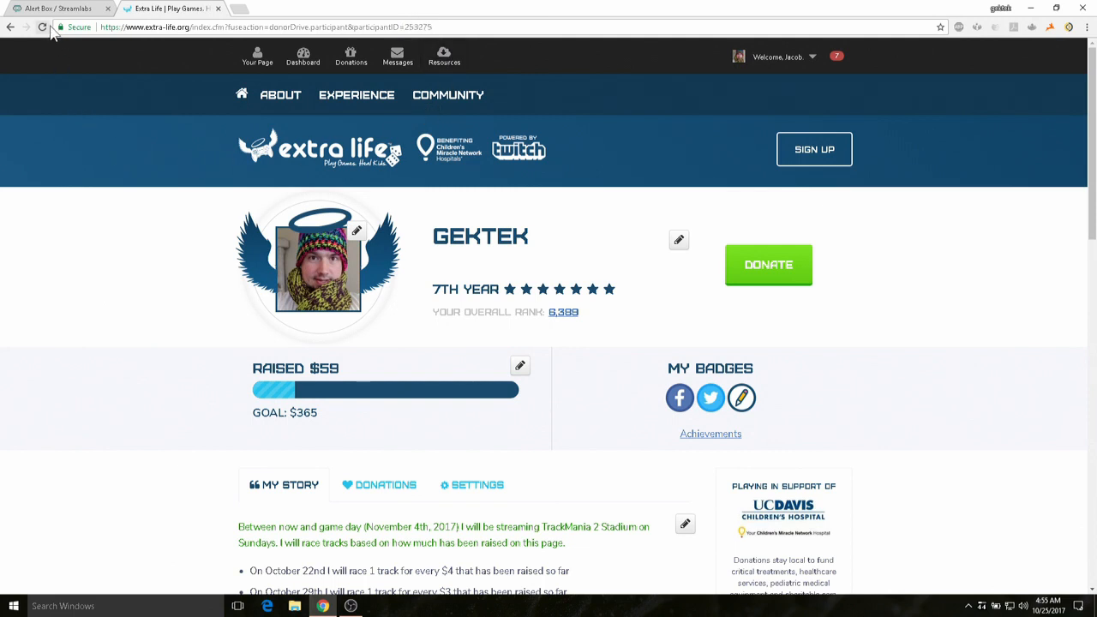
- Return to the Streamlabs tab and expand Community & Growth to reveal the Extra Life option
click(55, 9)
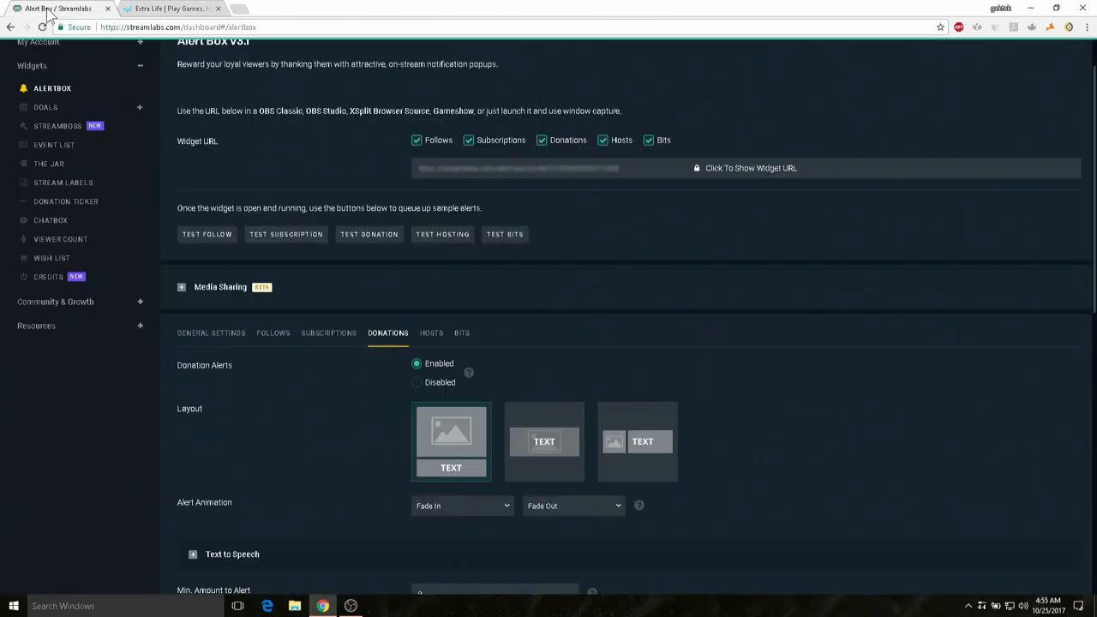
mouse_move(10, 305)
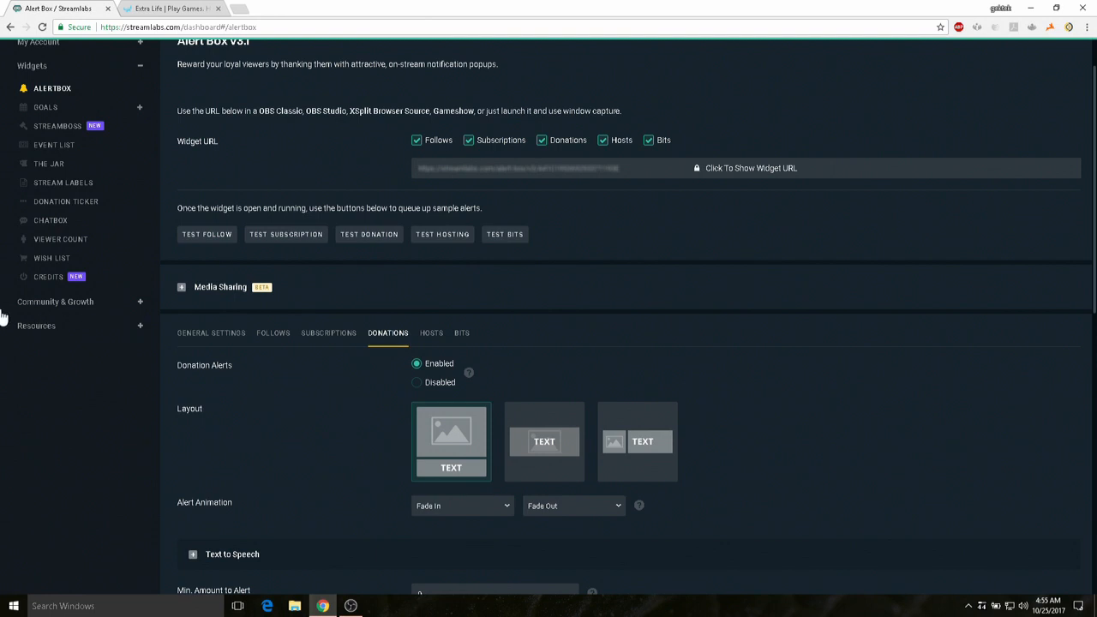
click(55, 302)
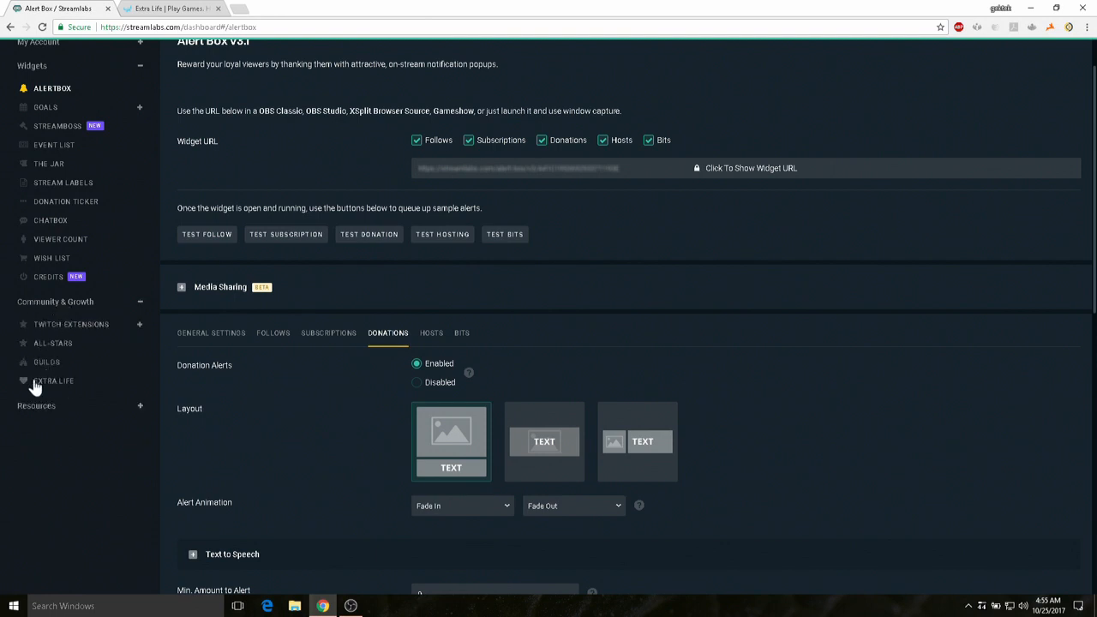
mouse_move(48, 384)
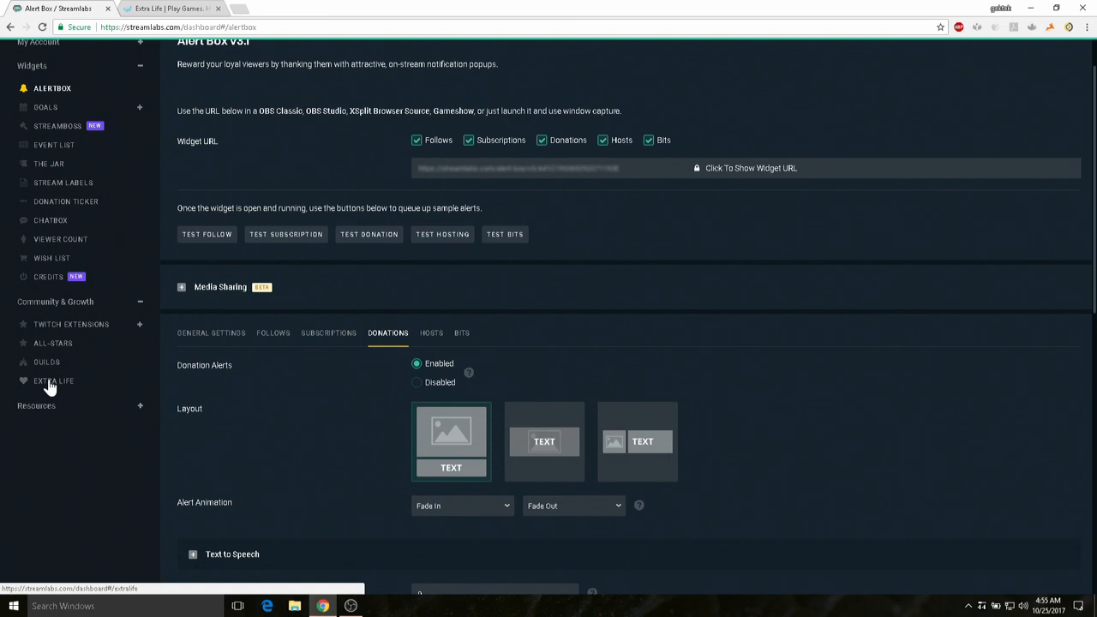
- Open Extra Life alerts, set Alerts Enabled to Enabled and fill in the participant ID
click(53, 381)
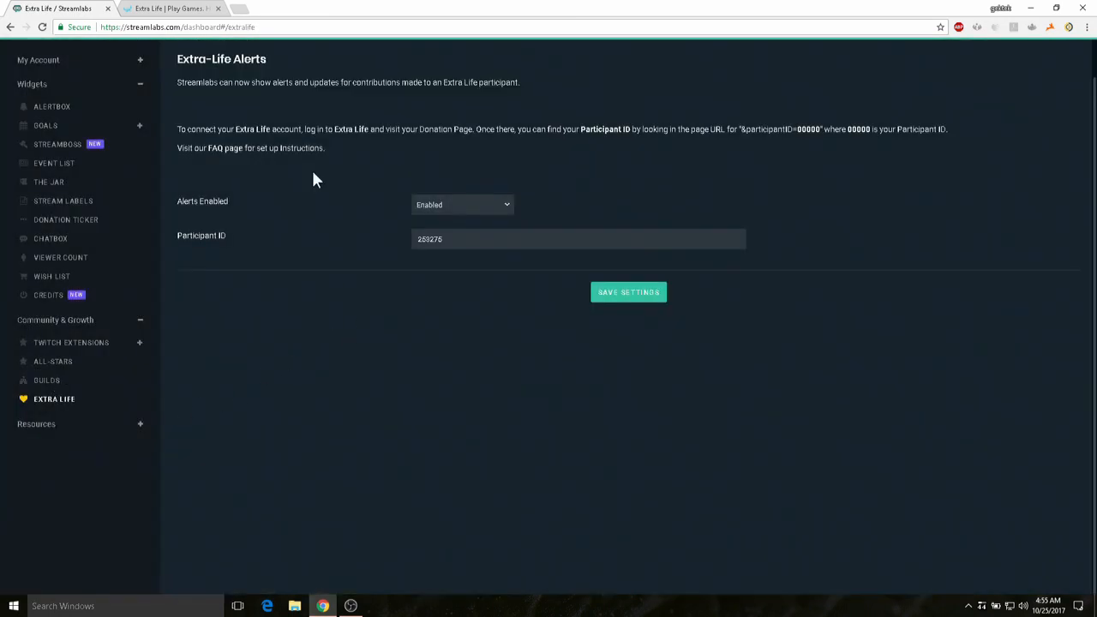
mouse_move(397, 249)
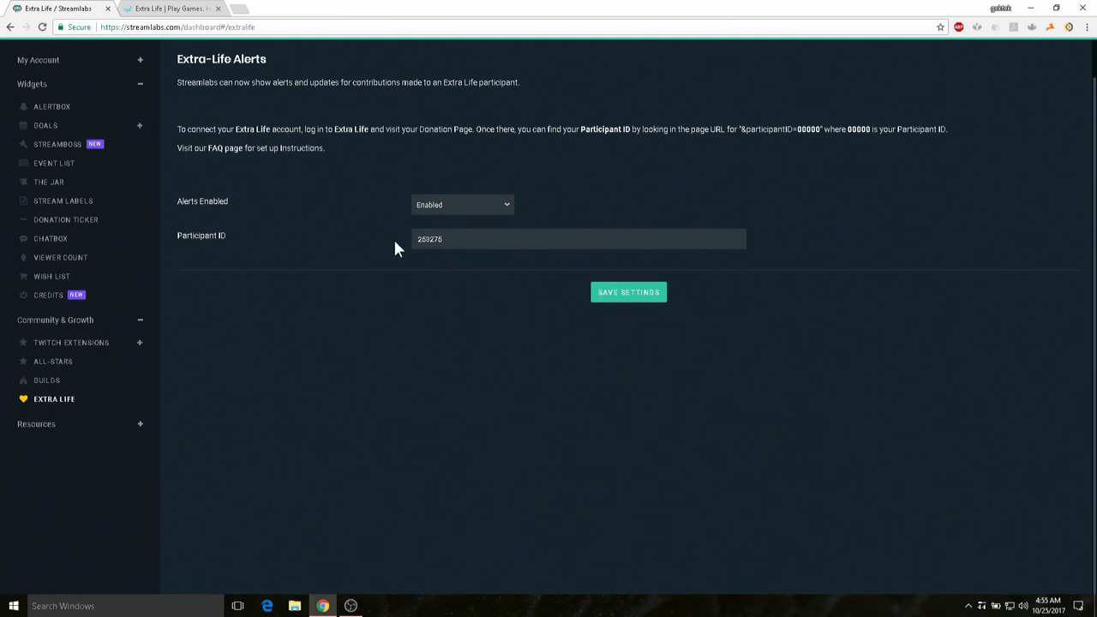
mouse_move(382, 253)
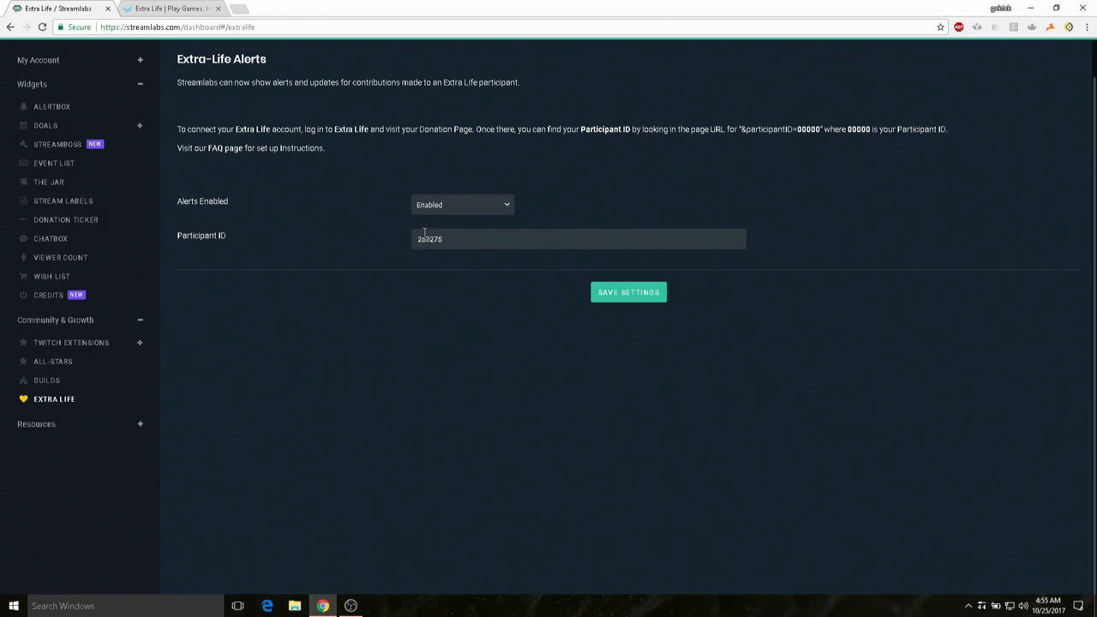
click(463, 204)
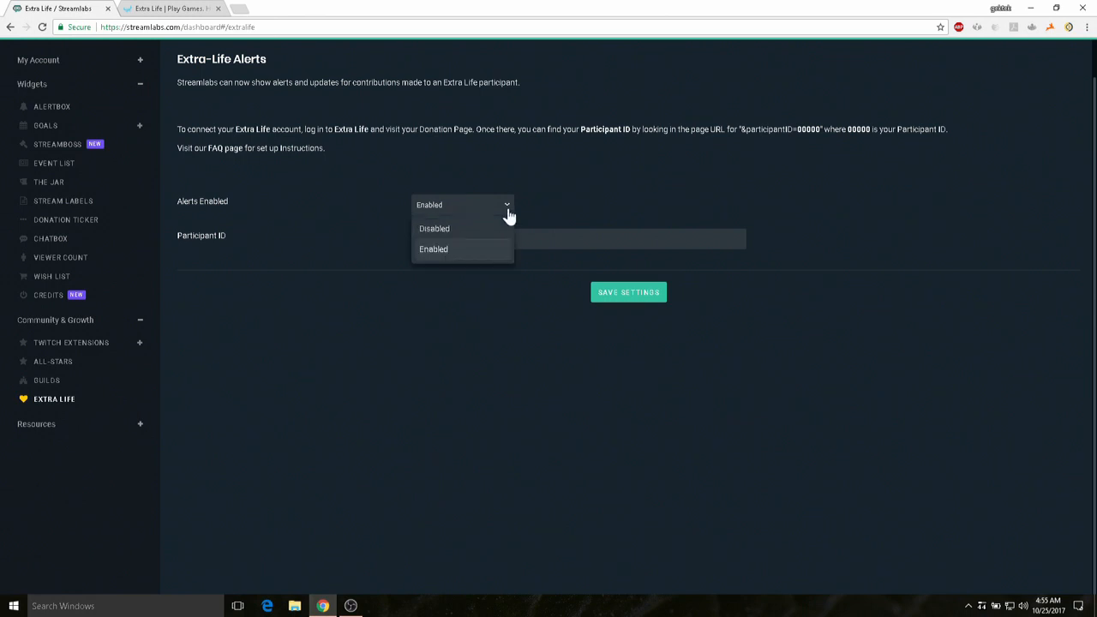
click(432, 249)
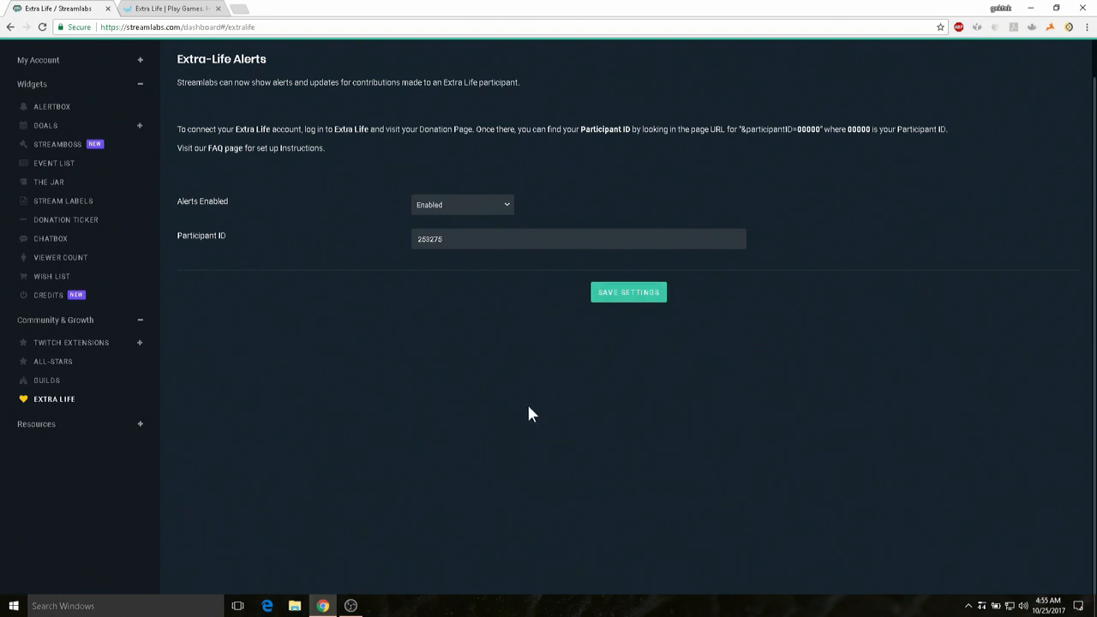
mouse_move(300, 355)
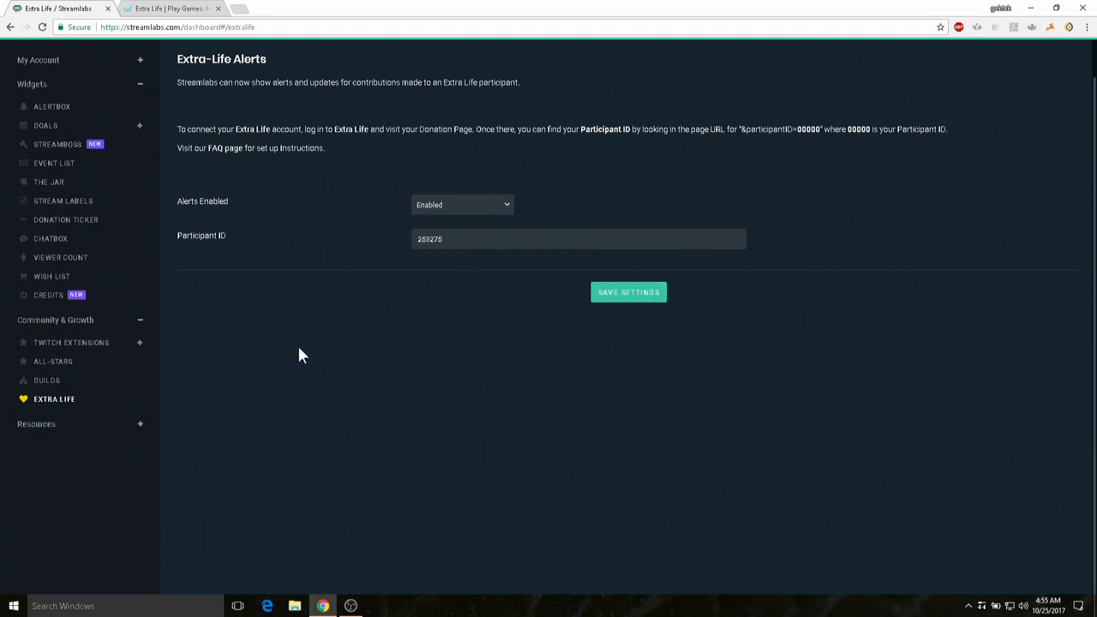
mouse_move(876, 185)
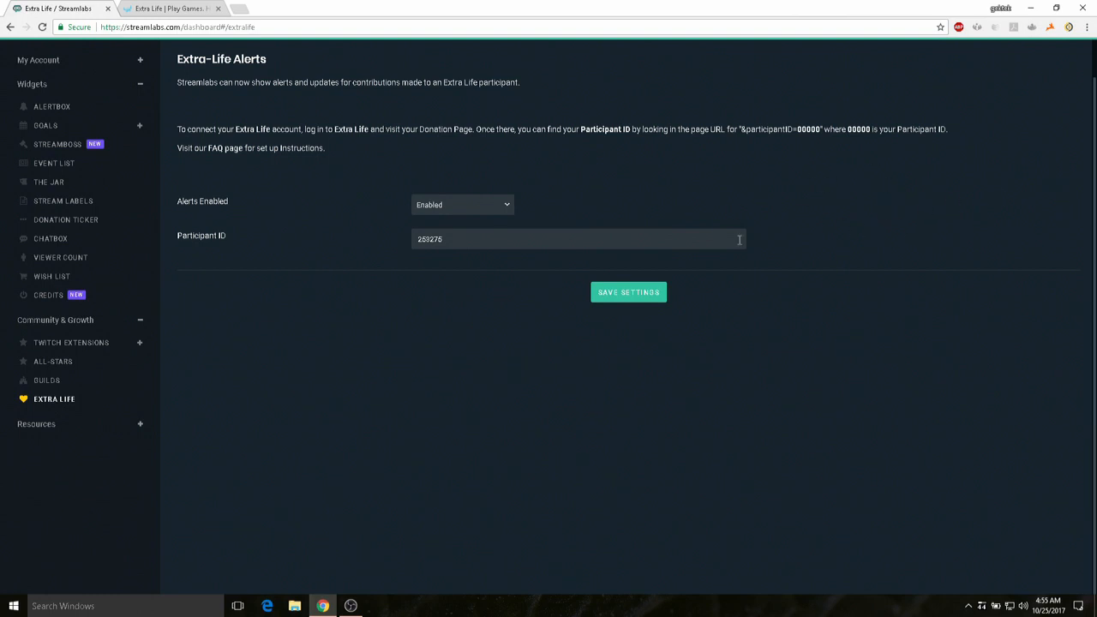
mouse_move(252, 209)
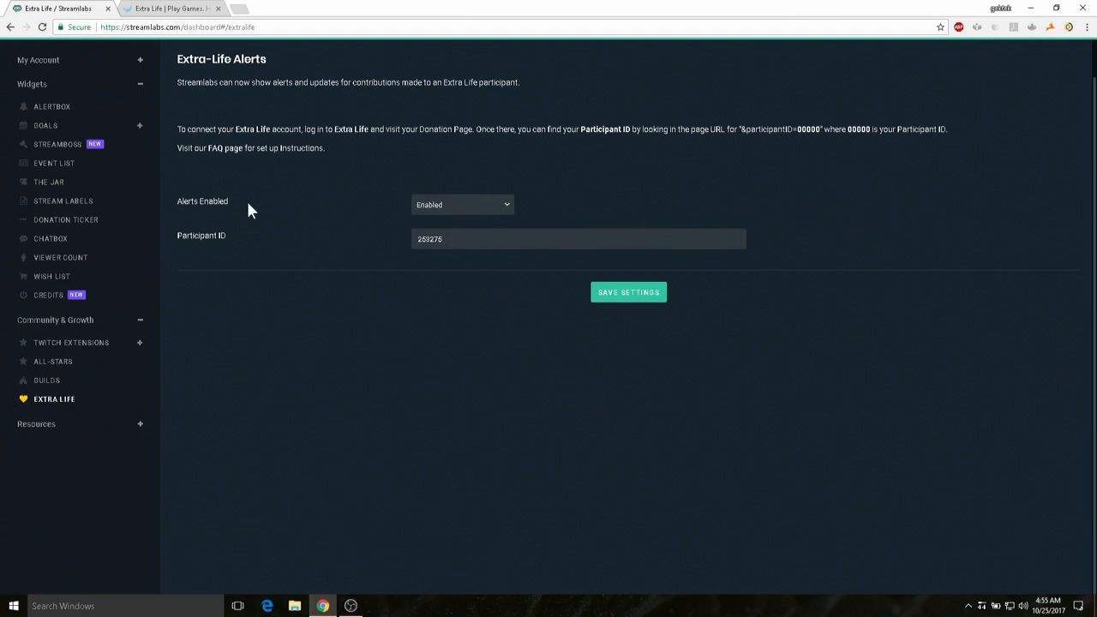
- Return to the Alert Box widget settings and send a test donation alert
click(52, 107)
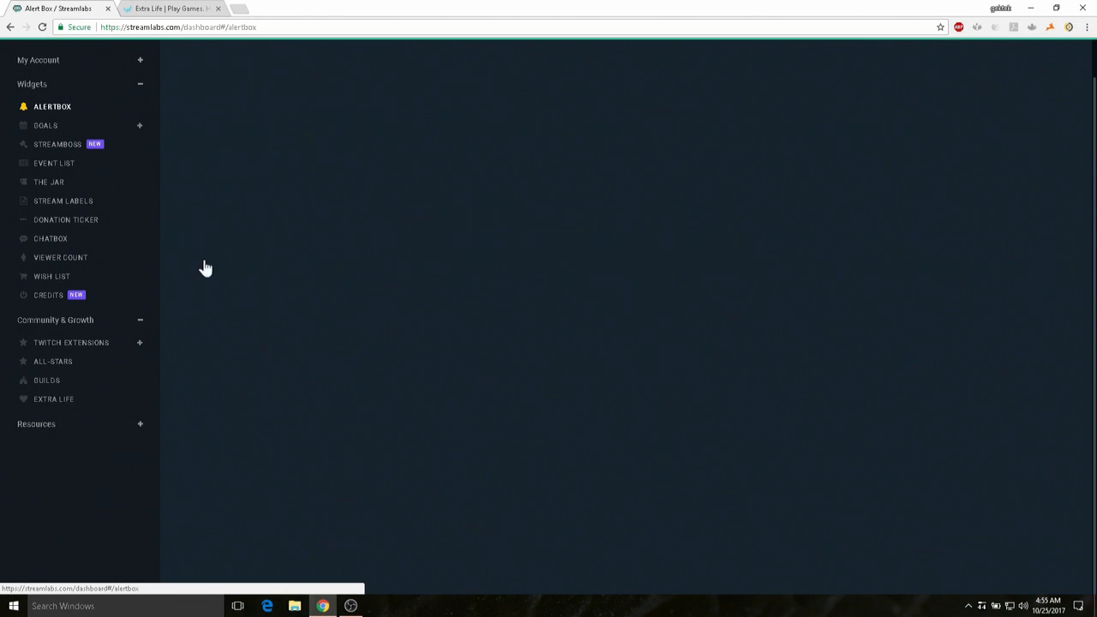
click(51, 106)
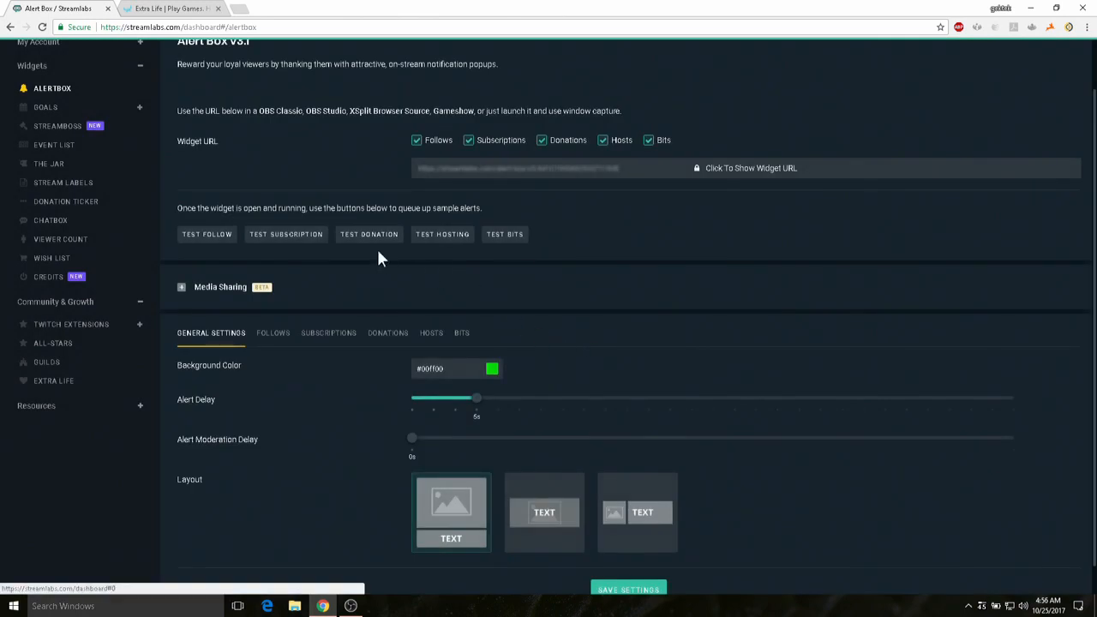
mouse_move(368, 239)
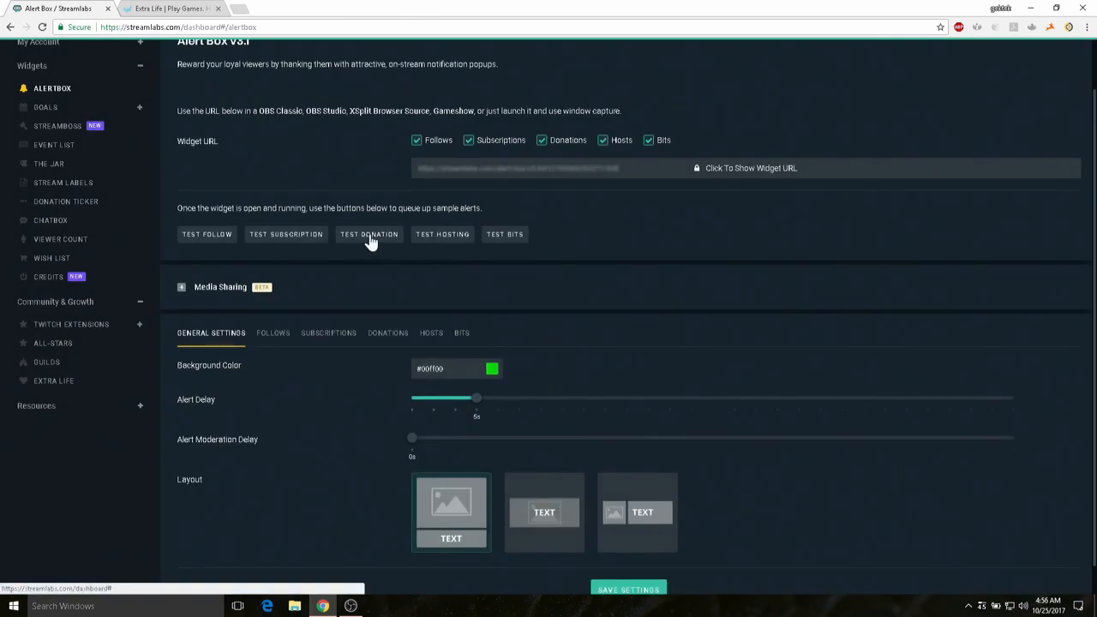
click(370, 233)
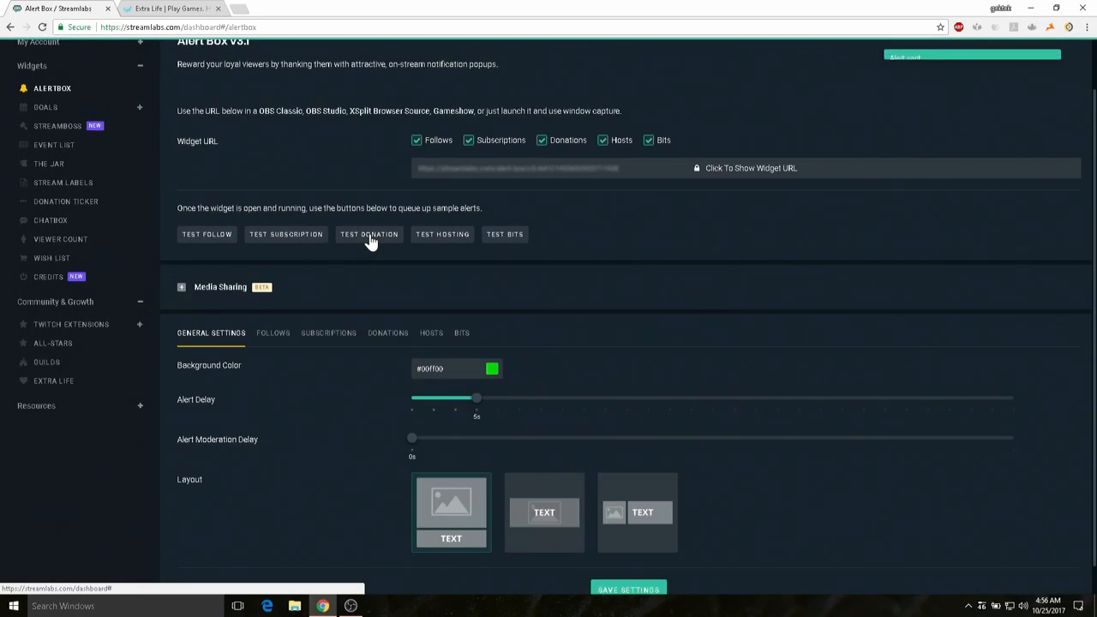
- Bring the OBS window forward to watch the preview for the test alert
click(369, 234)
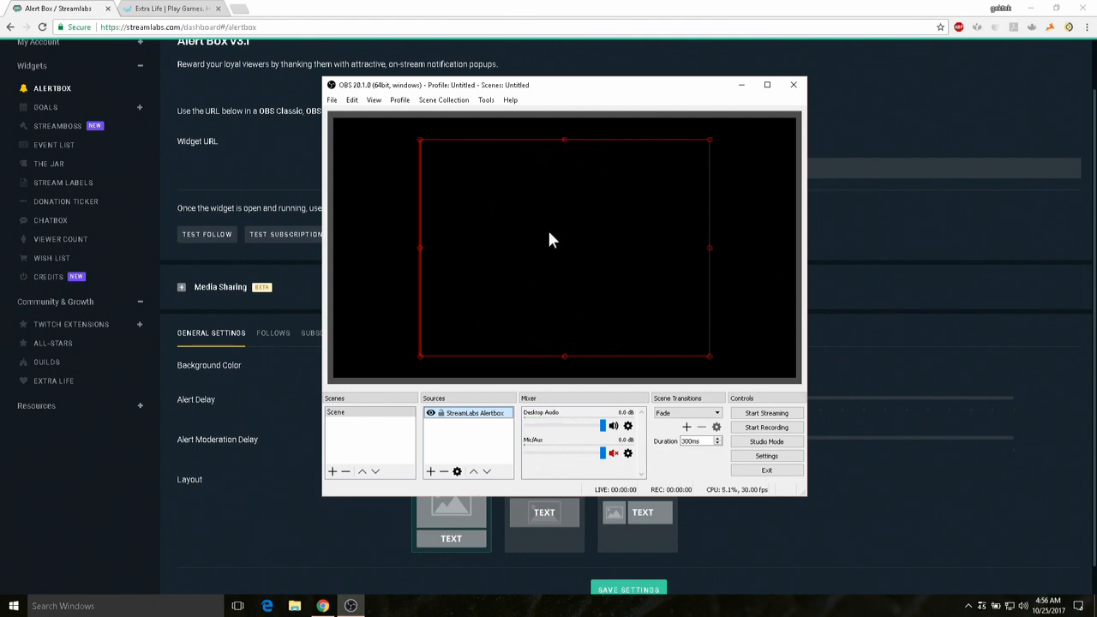
mouse_move(575, 268)
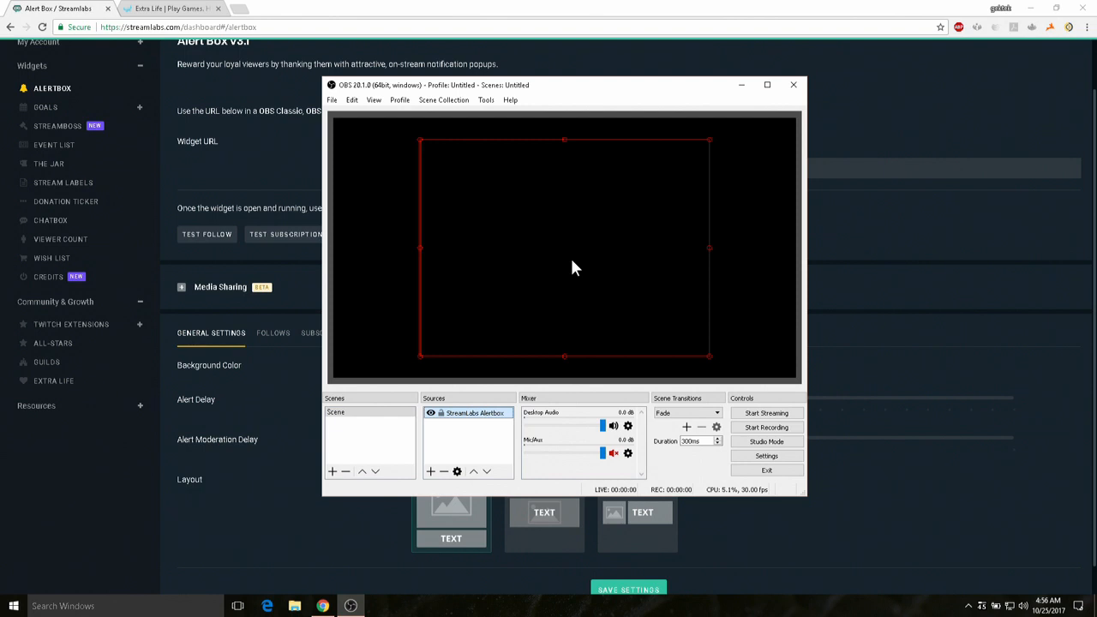
mouse_move(702, 205)
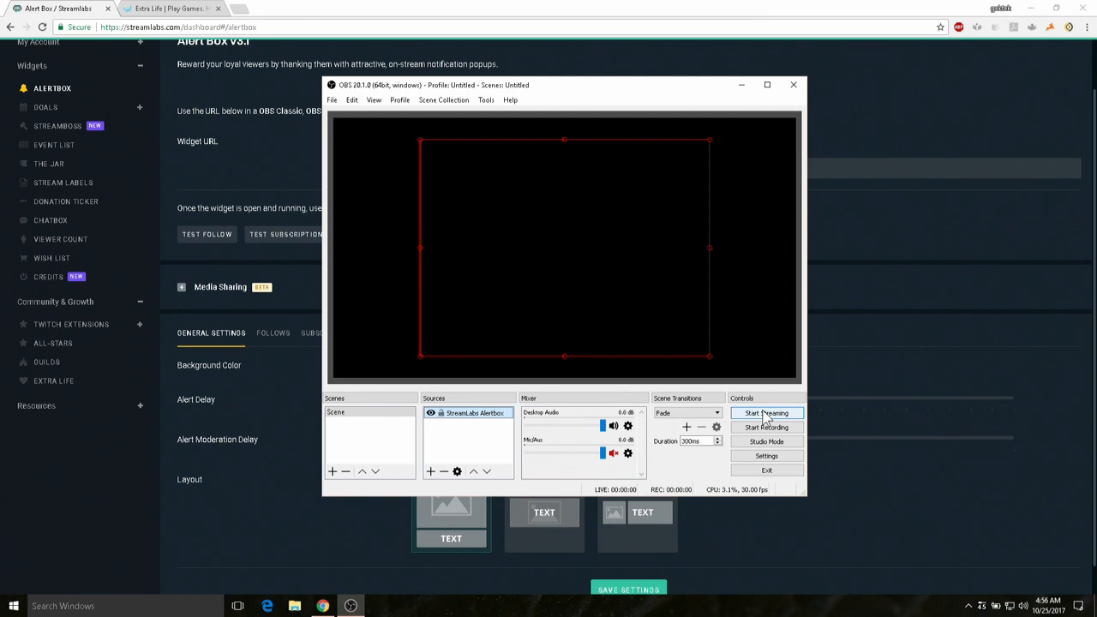
mouse_move(926, 240)
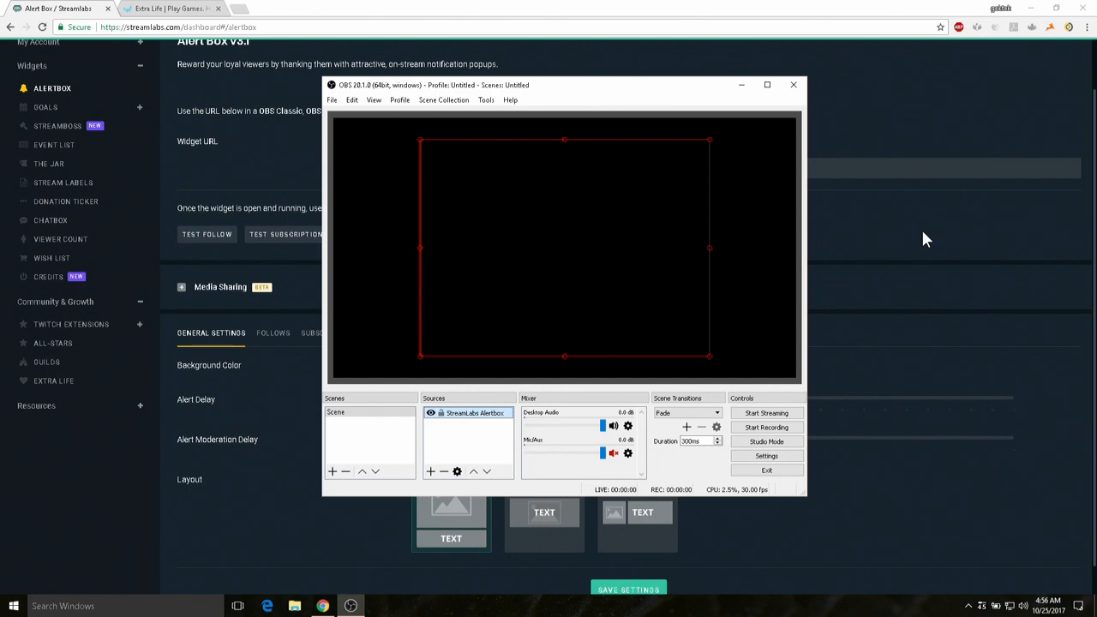
mouse_move(912, 120)
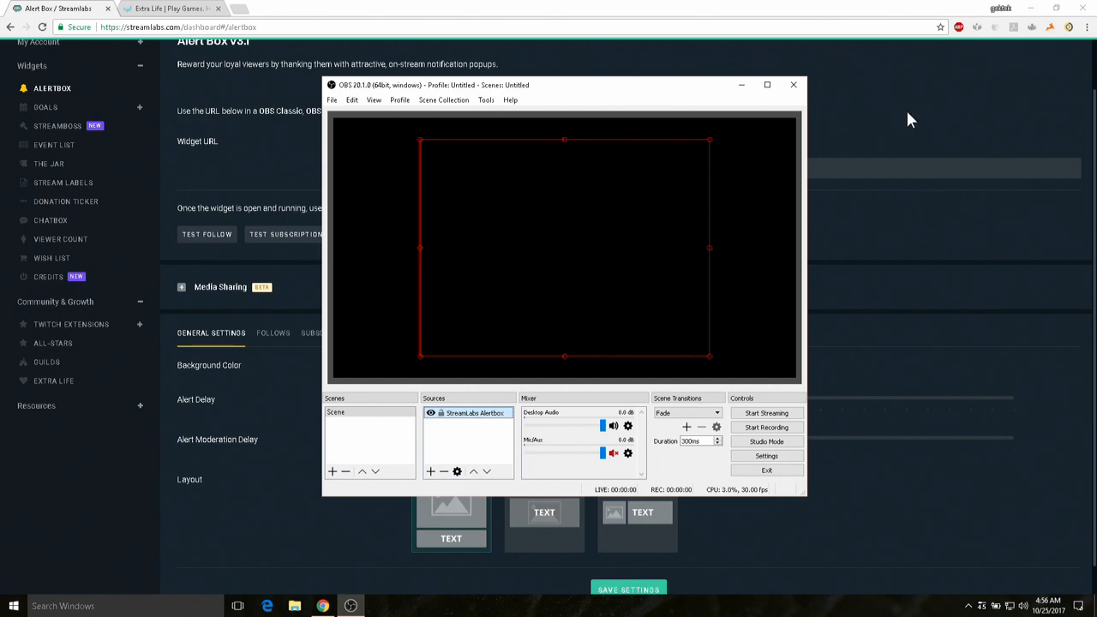